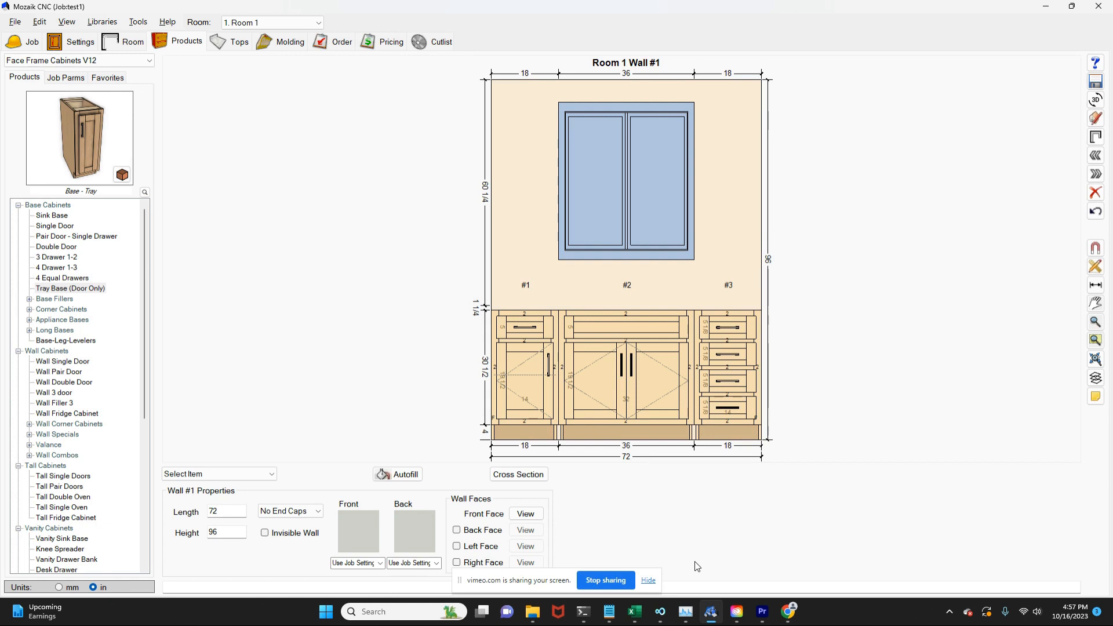
{"action": "mouse_move", "coordinate": [719, 550]}
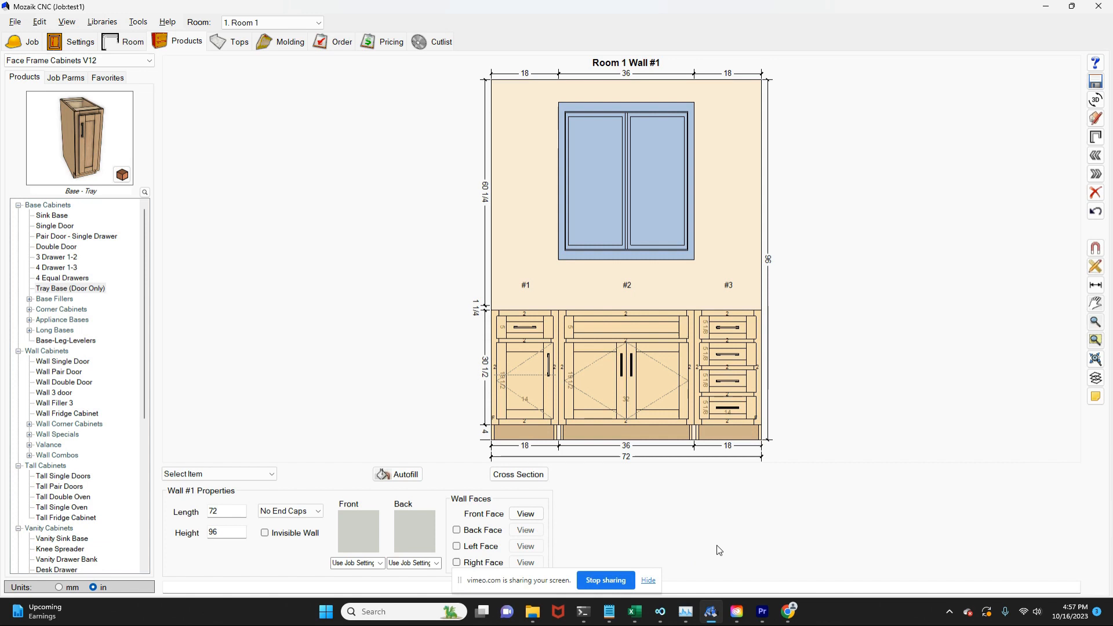
{"action": "mouse_move", "coordinate": [707, 520]}
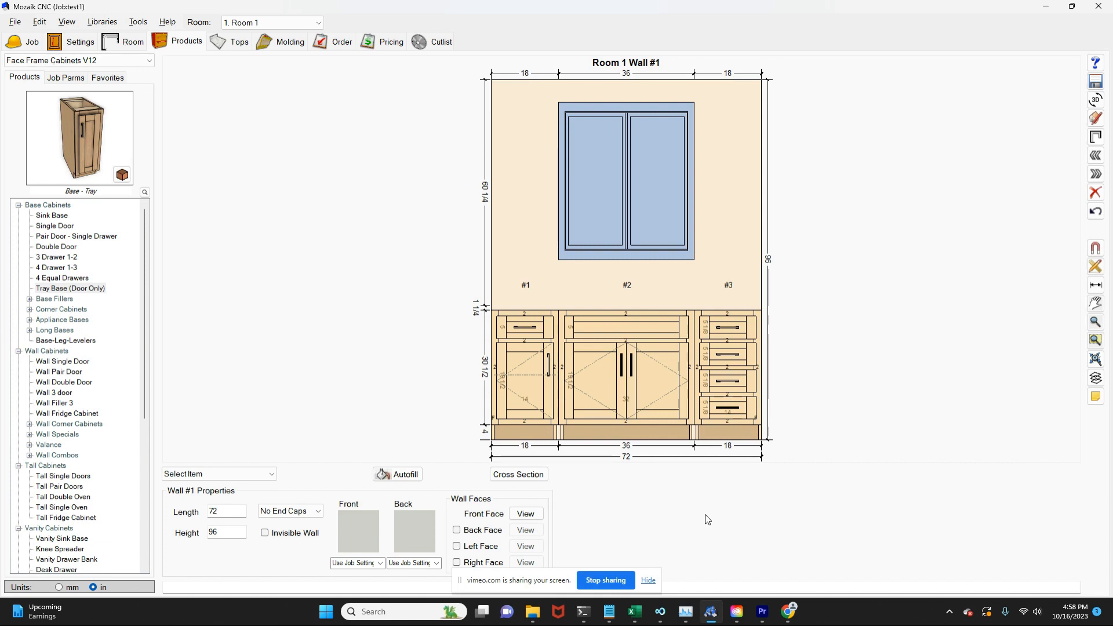
{"action": "mouse_move", "coordinate": [602, 472]}
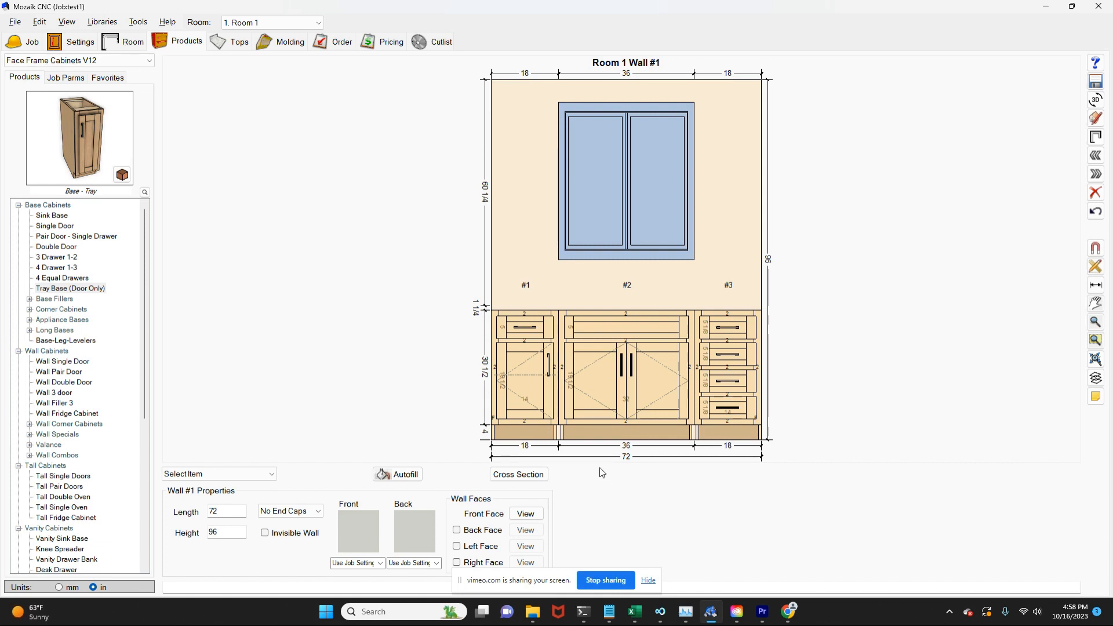
{"action": "mouse_move", "coordinate": [695, 473]}
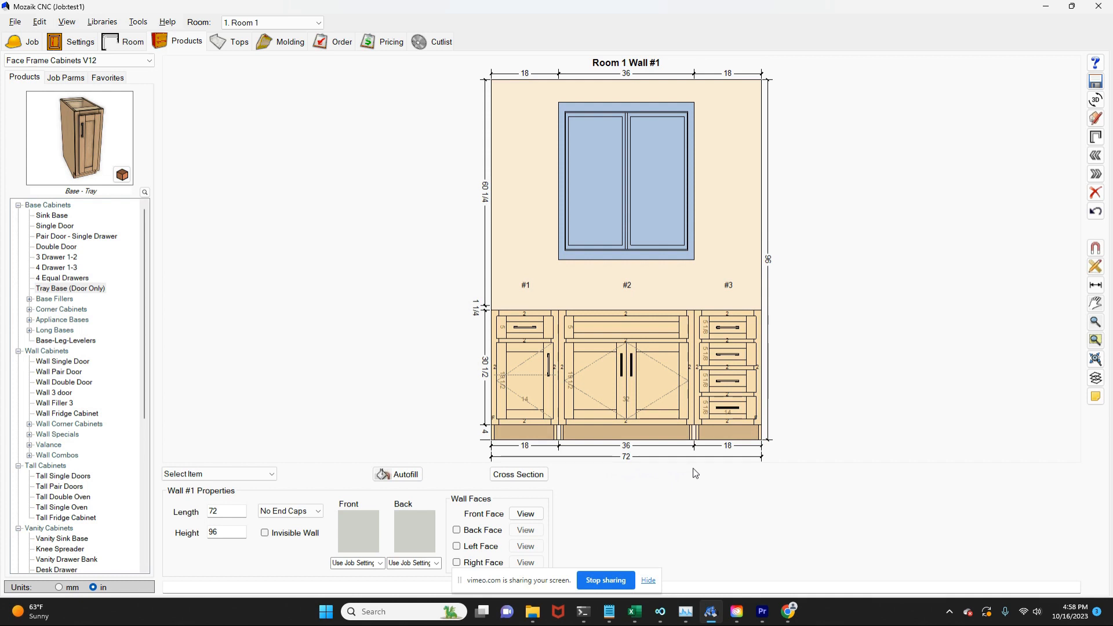
{"action": "mouse_move", "coordinate": [657, 460]}
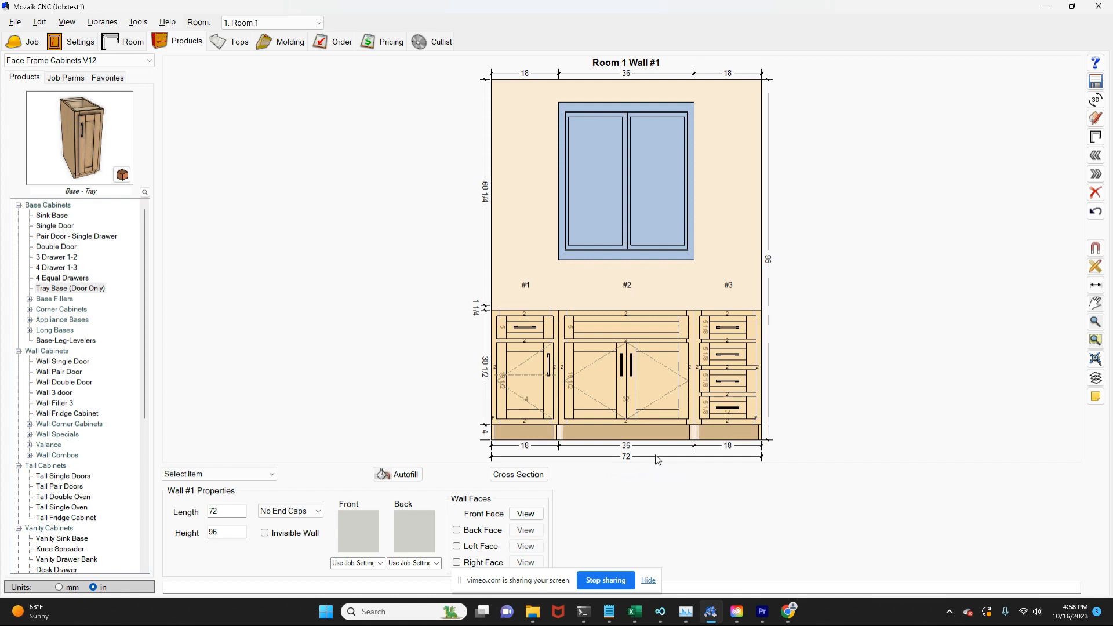
{"action": "mouse_move", "coordinate": [728, 428]}
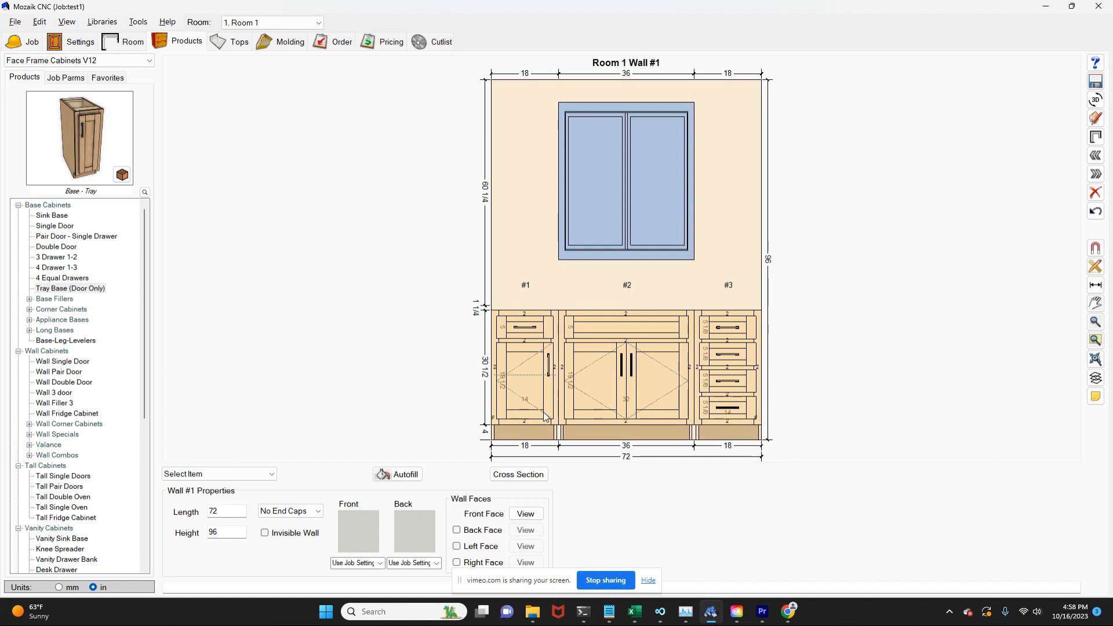
{"action": "mouse_move", "coordinate": [519, 406]}
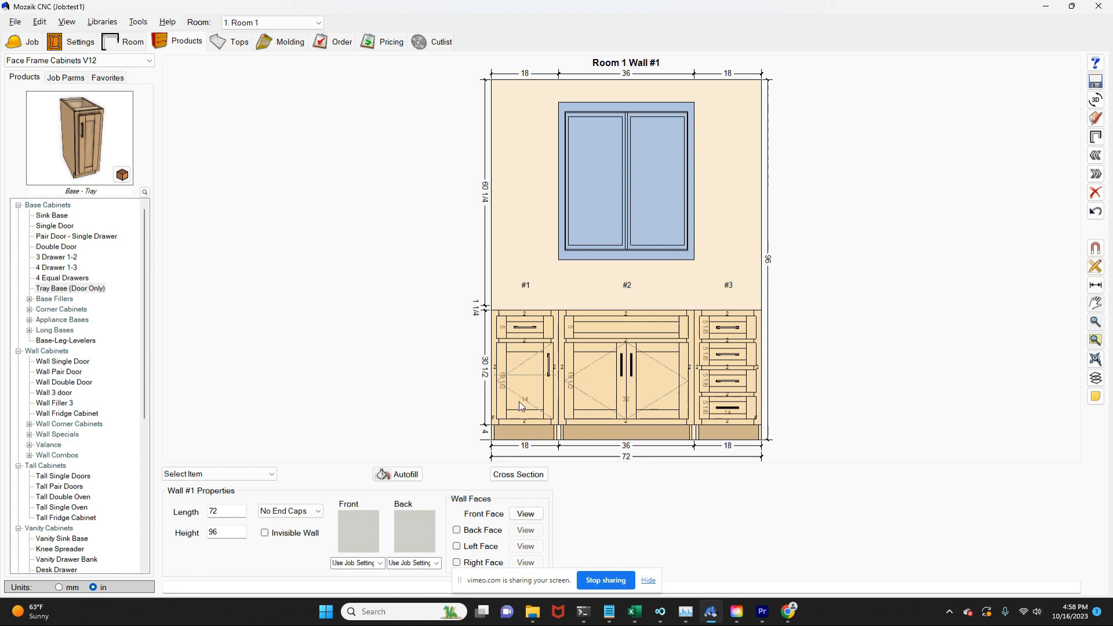
Select the sink base #2, four-drawer #3, then 18-inch single door cabinet #1 to check their sizes.
{"action": "left_click", "coordinate": [625, 380]}
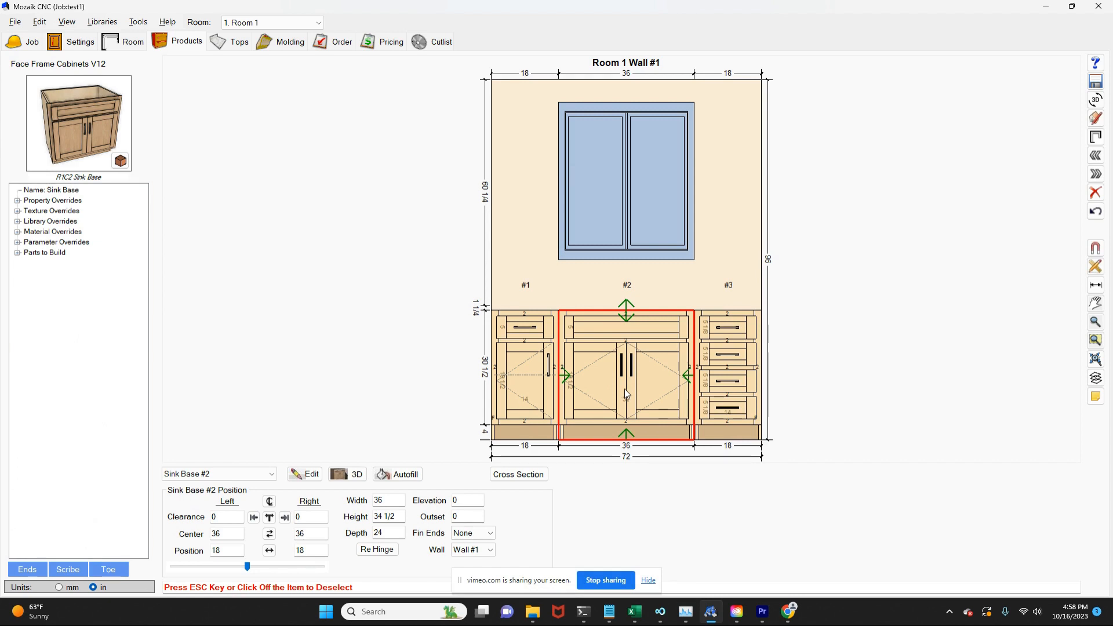
{"action": "left_click", "coordinate": [728, 376]}
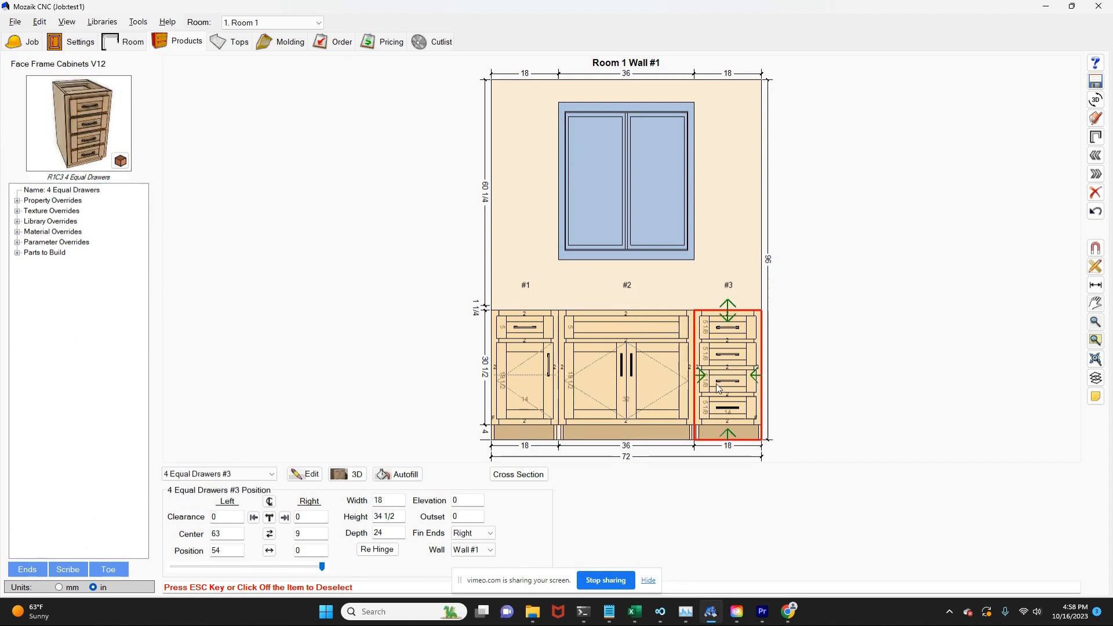
{"action": "mouse_move", "coordinate": [575, 384]}
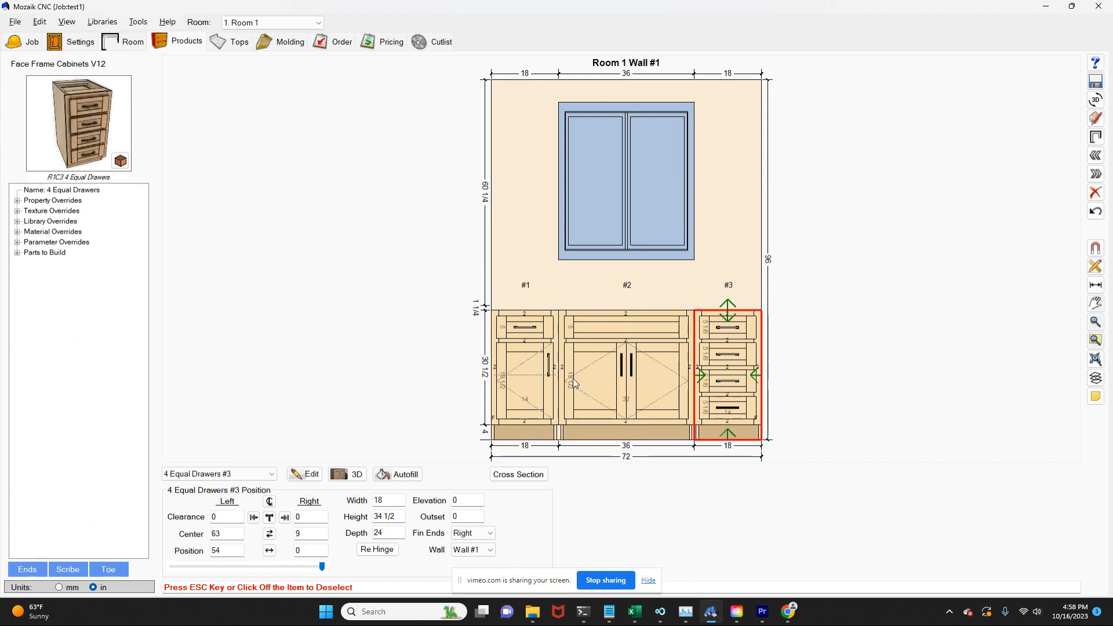
{"action": "left_click", "coordinate": [524, 376]}
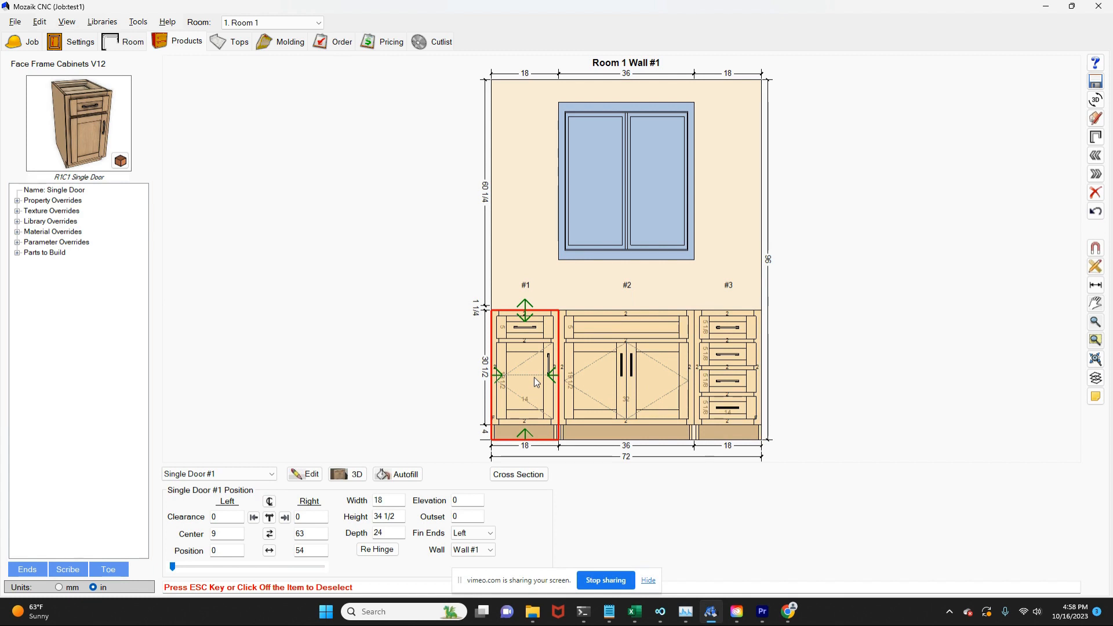
{"action": "mouse_move", "coordinate": [653, 470]}
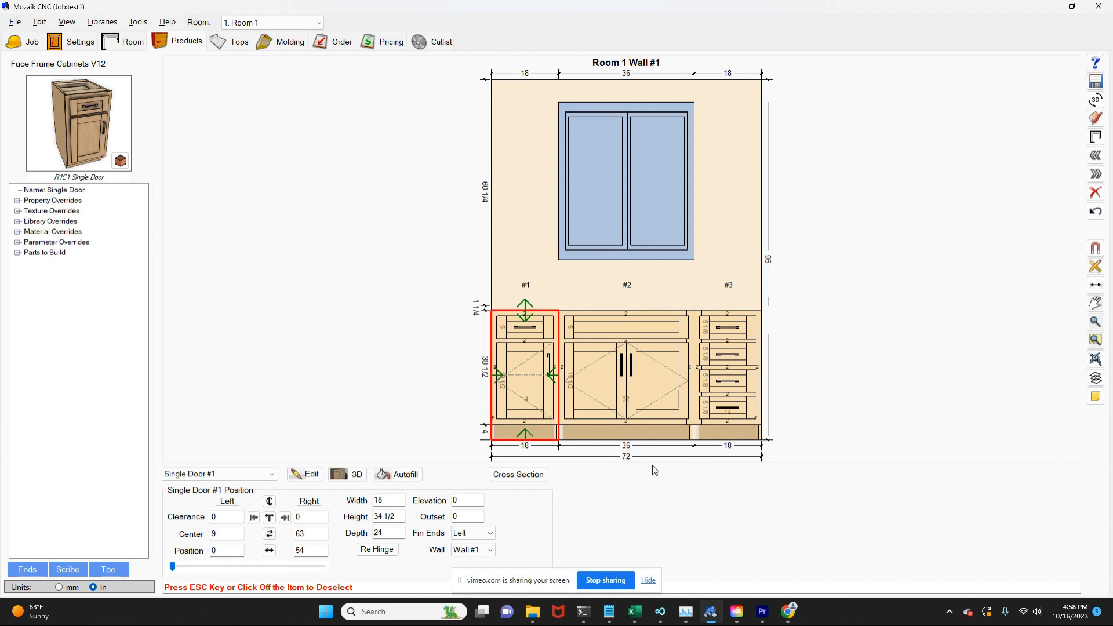
{"action": "mouse_move", "coordinate": [689, 475]}
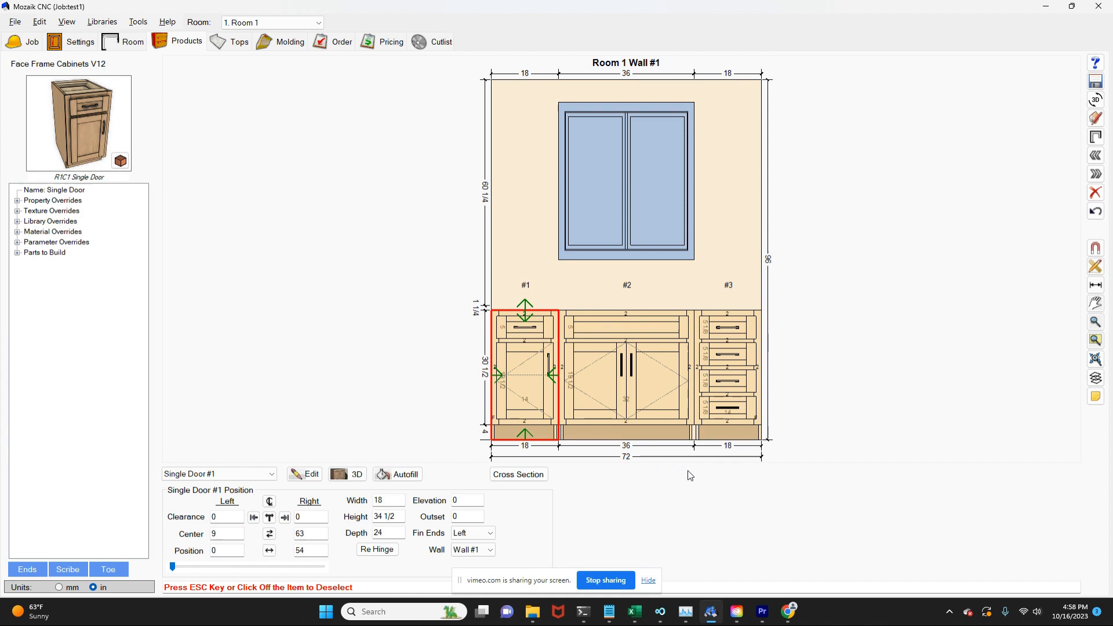
{"action": "mouse_move", "coordinate": [676, 476]}
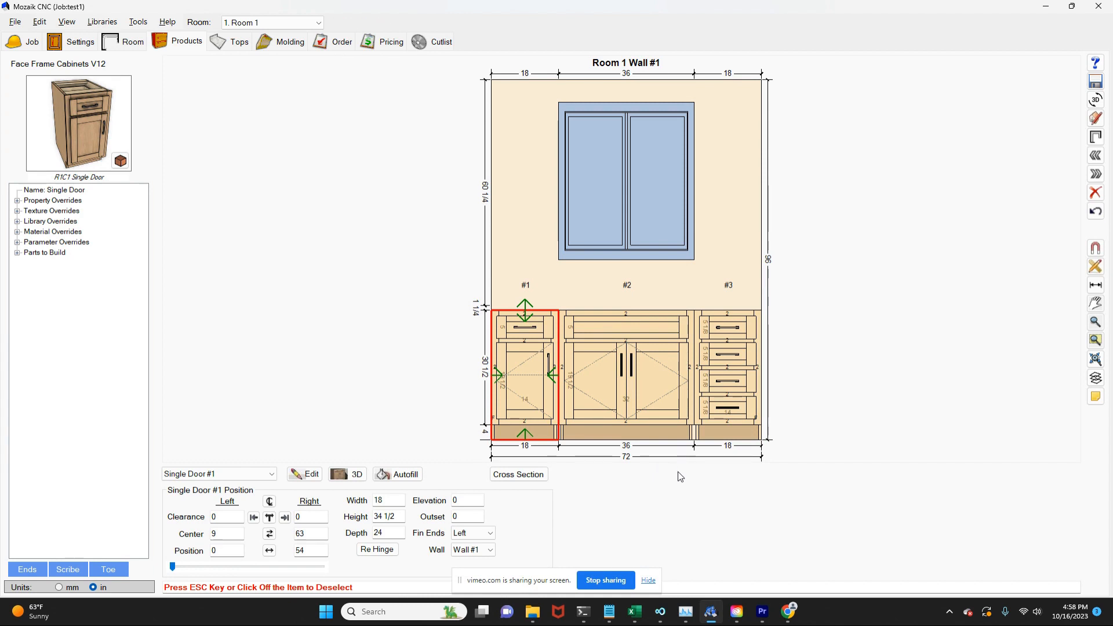
{"action": "mouse_move", "coordinate": [668, 467]}
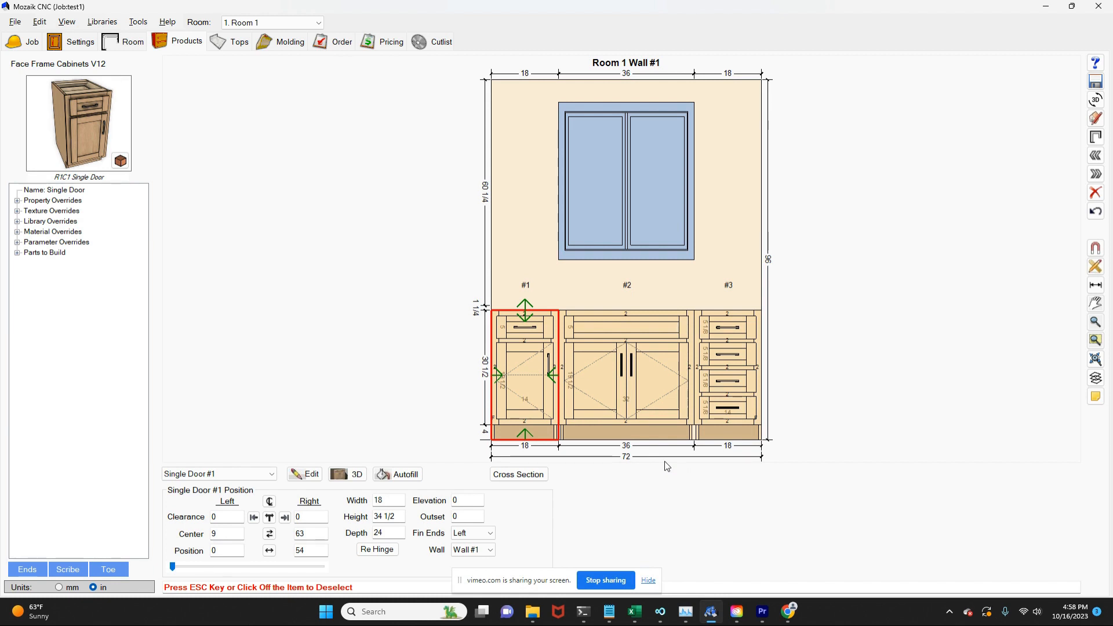
{"action": "mouse_move", "coordinate": [581, 414]}
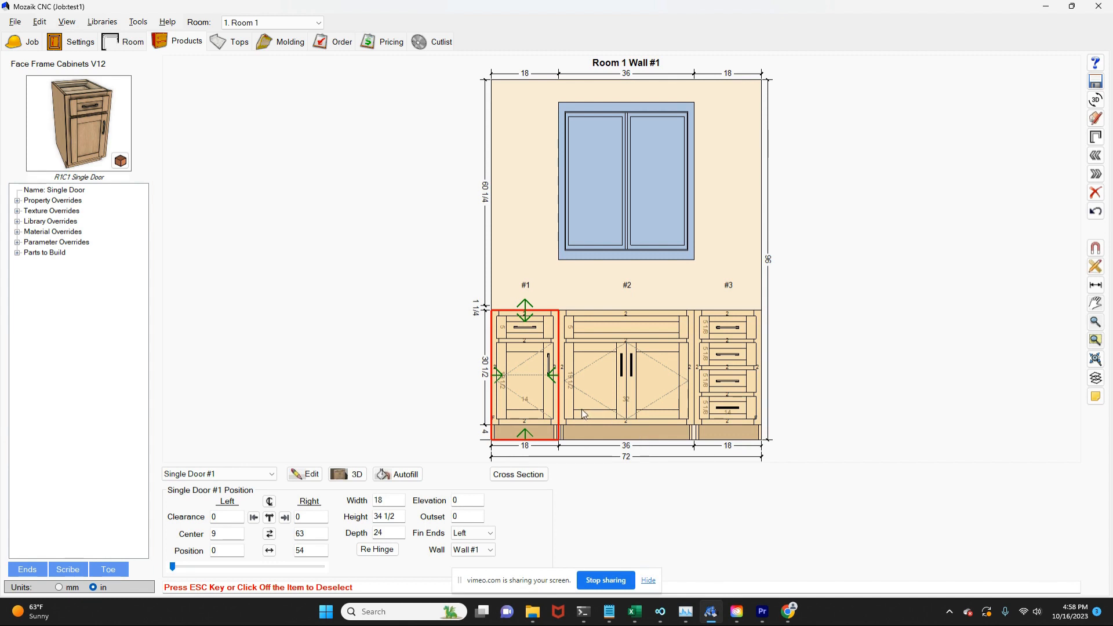
{"action": "mouse_move", "coordinate": [609, 404]}
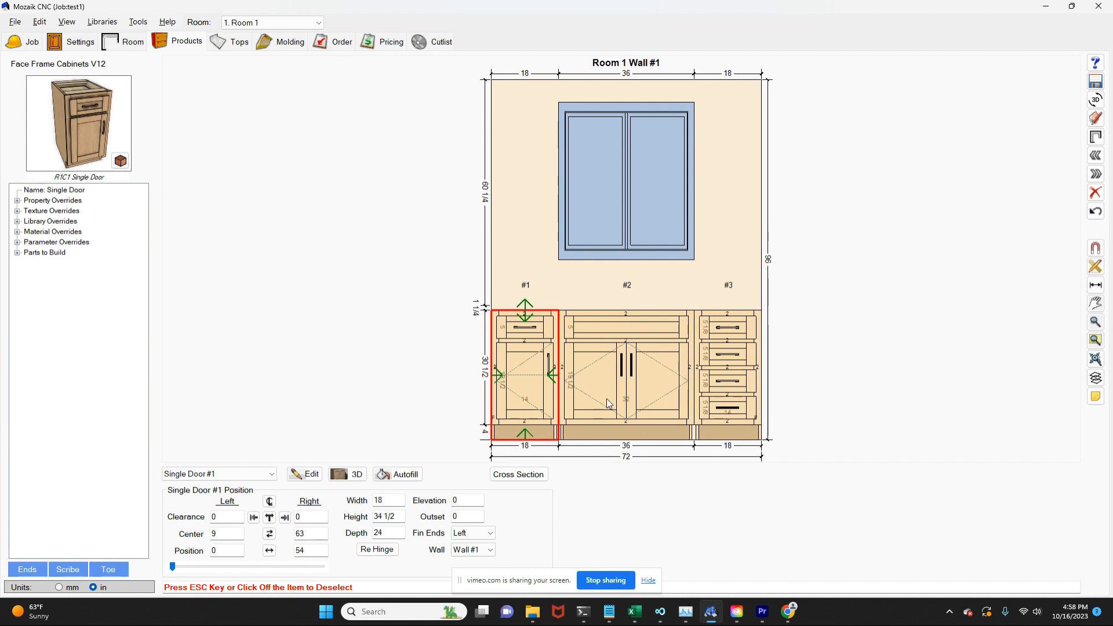
{"action": "mouse_move", "coordinate": [549, 401]}
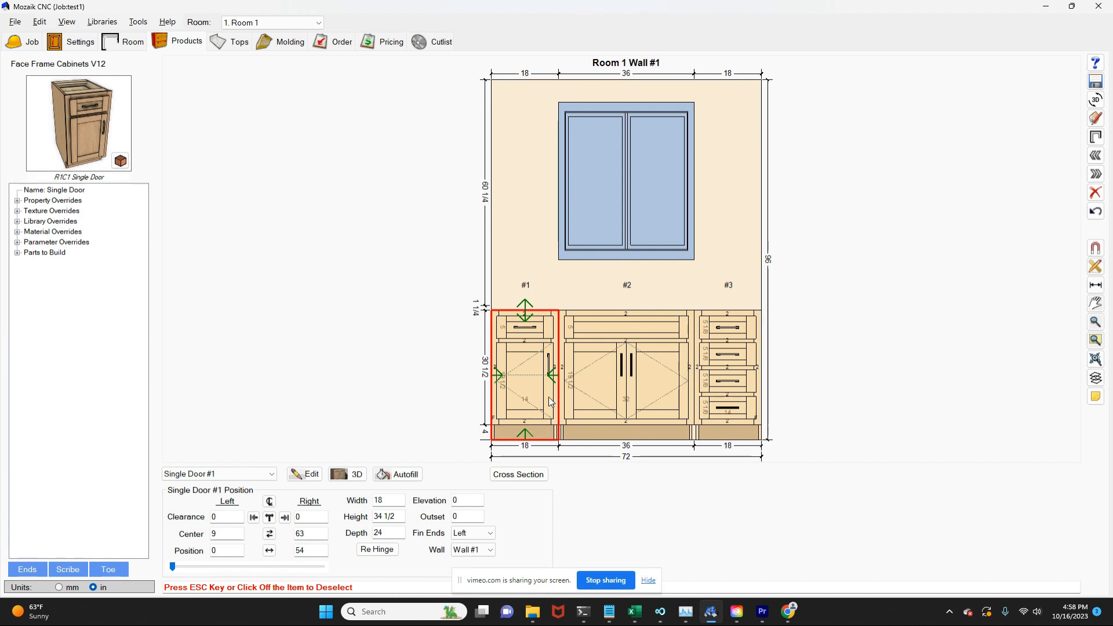
{"action": "mouse_move", "coordinate": [703, 396]}
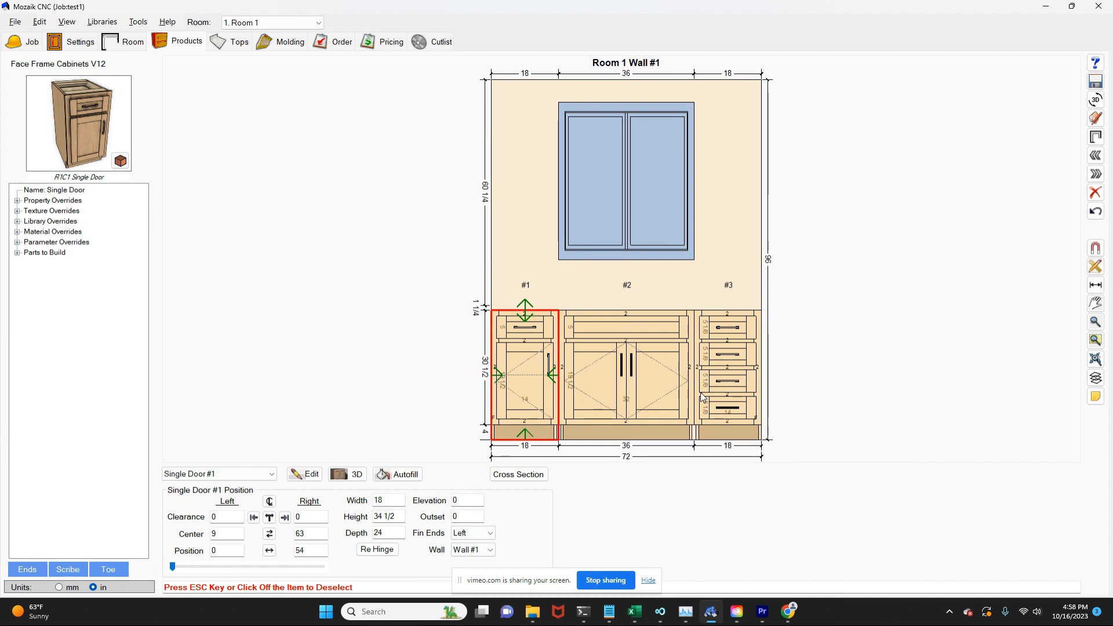
{"action": "mouse_move", "coordinate": [660, 401]}
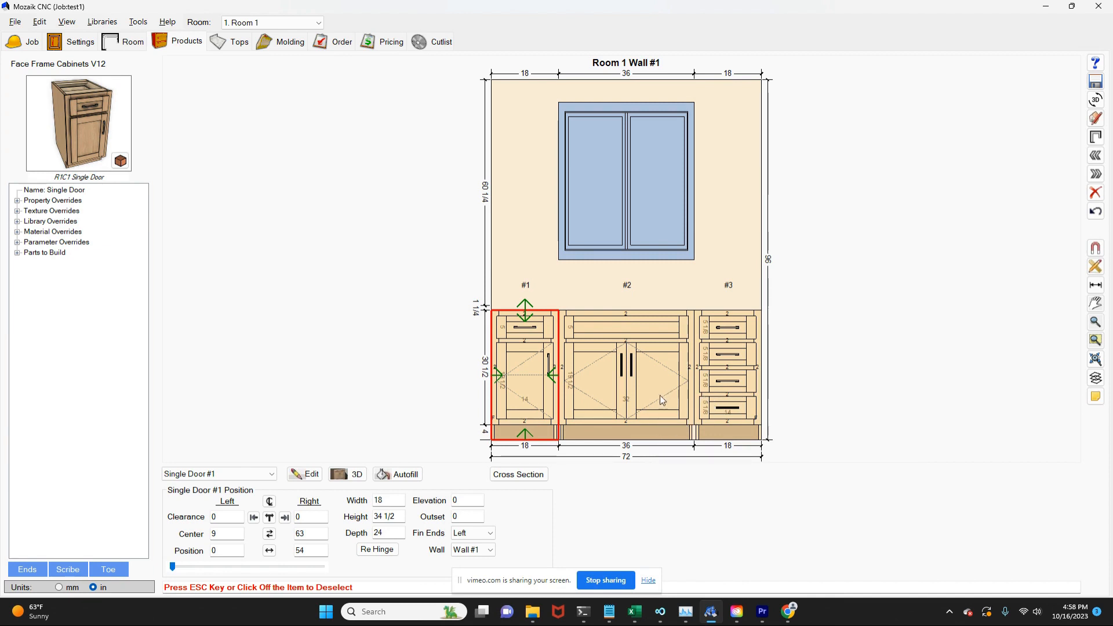
{"action": "mouse_move", "coordinate": [534, 416]}
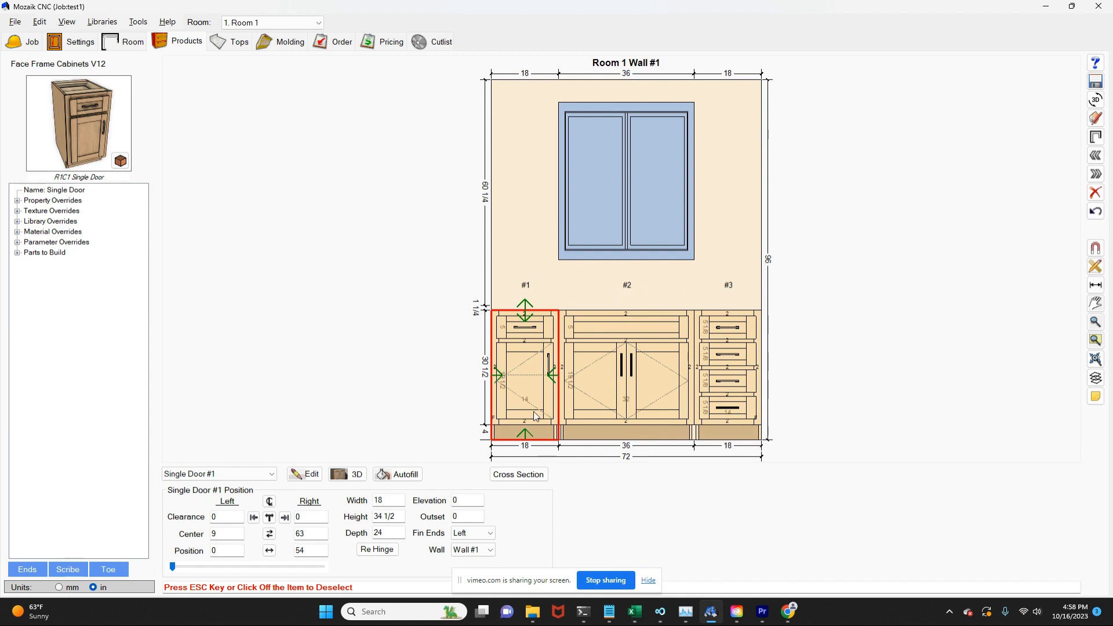
{"action": "mouse_move", "coordinate": [616, 398]}
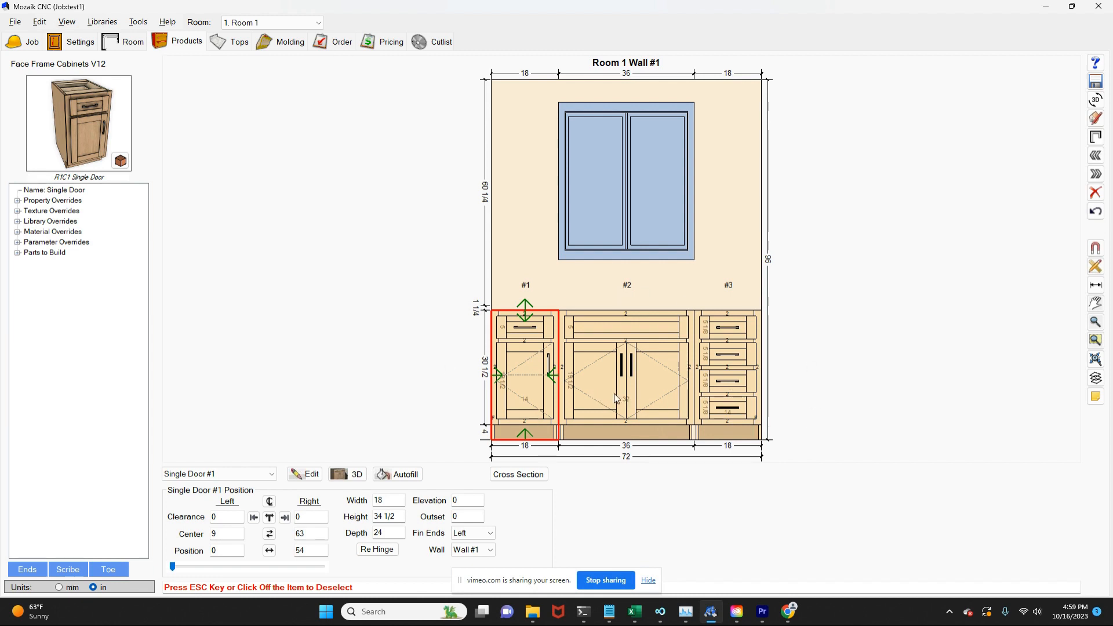
{"action": "mouse_move", "coordinate": [672, 402]}
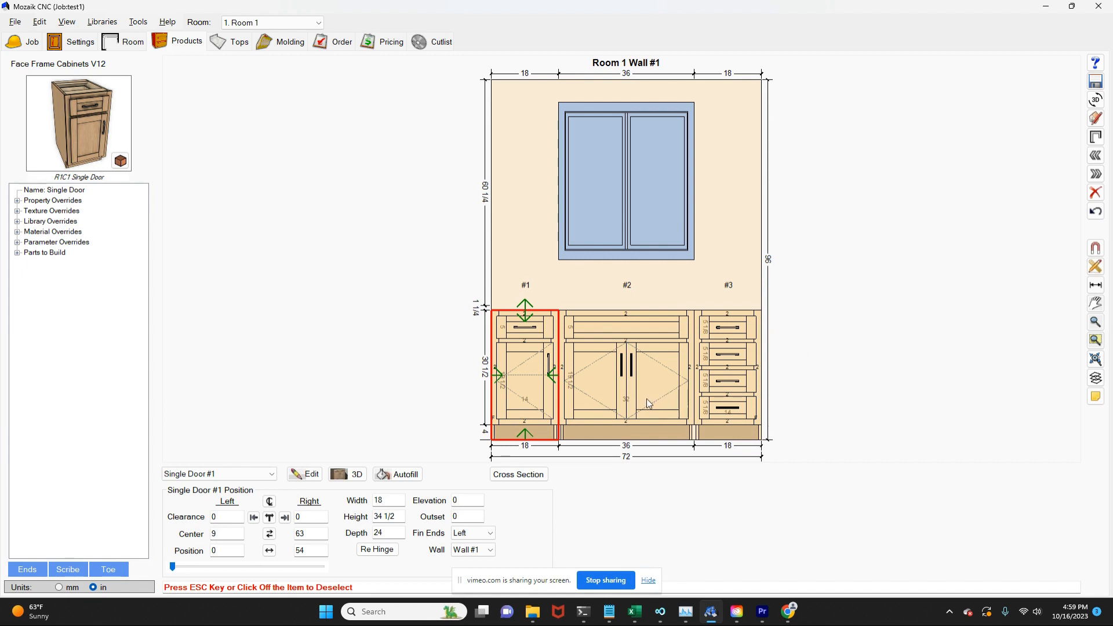
{"action": "mouse_move", "coordinate": [651, 400]}
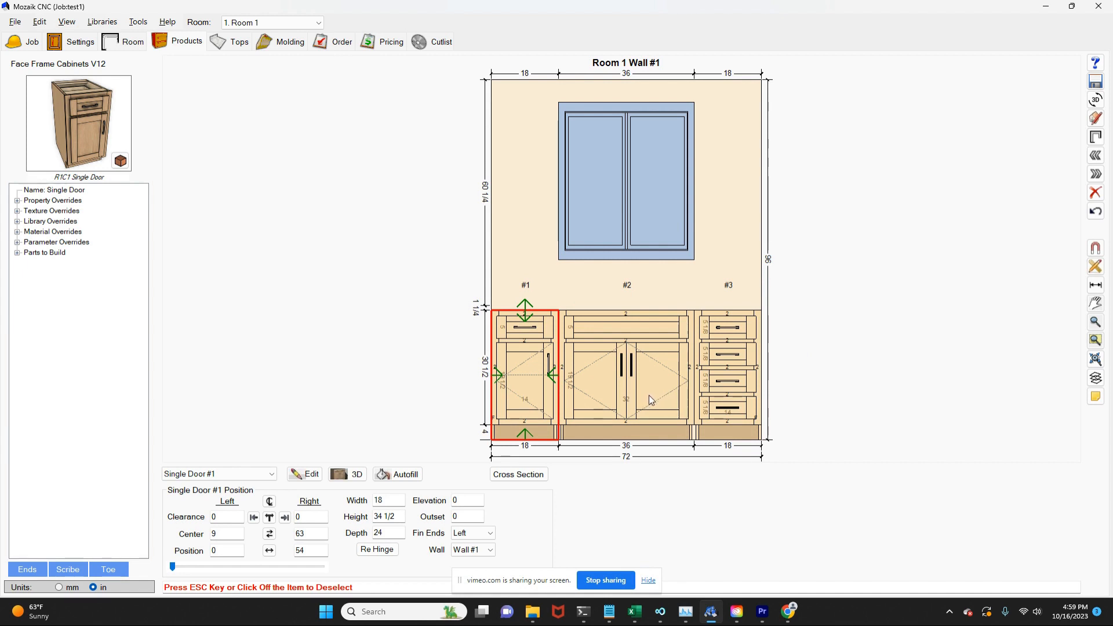
{"action": "mouse_move", "coordinate": [1089, 148]}
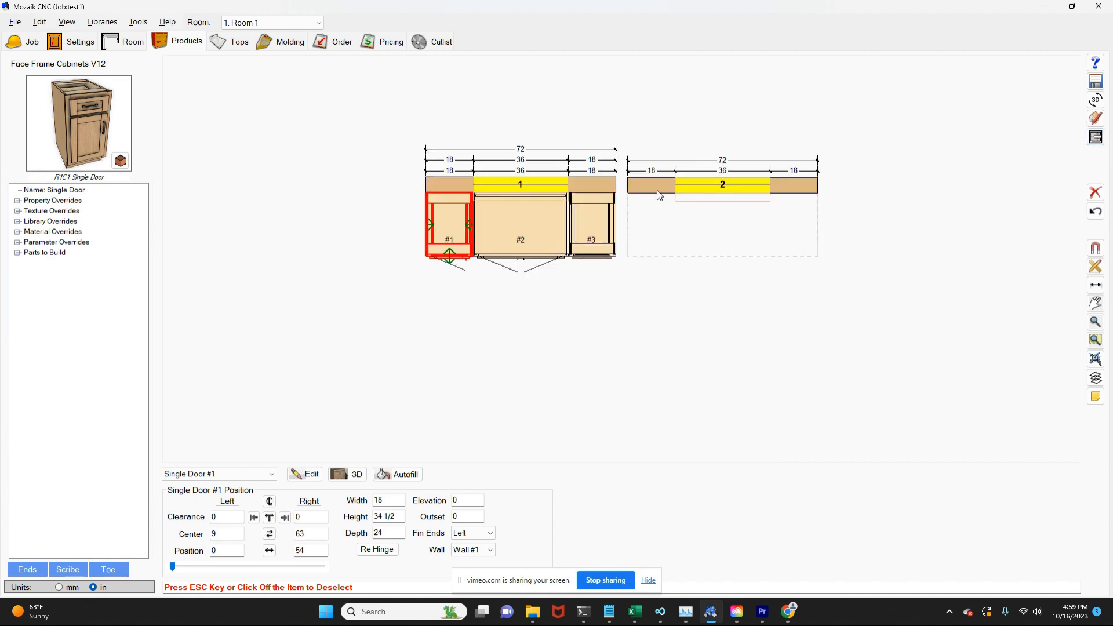
{"action": "mouse_move", "coordinate": [731, 236]}
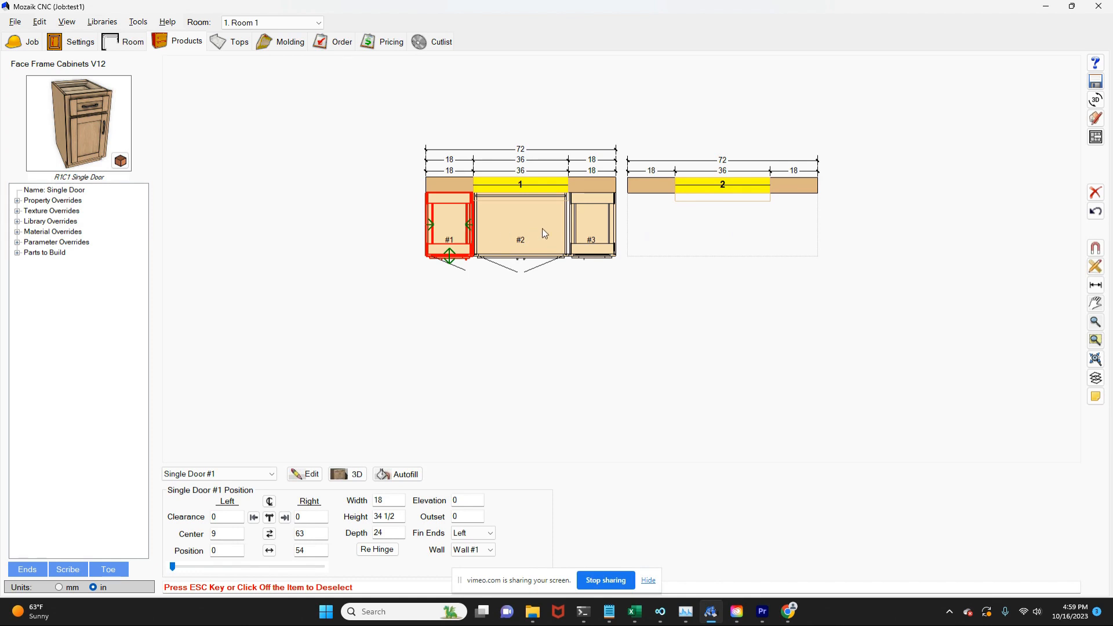
Show the empty 72-by-96 Room 1 Wall #2 elevation with its window.
{"action": "left_click", "coordinate": [722, 185]}
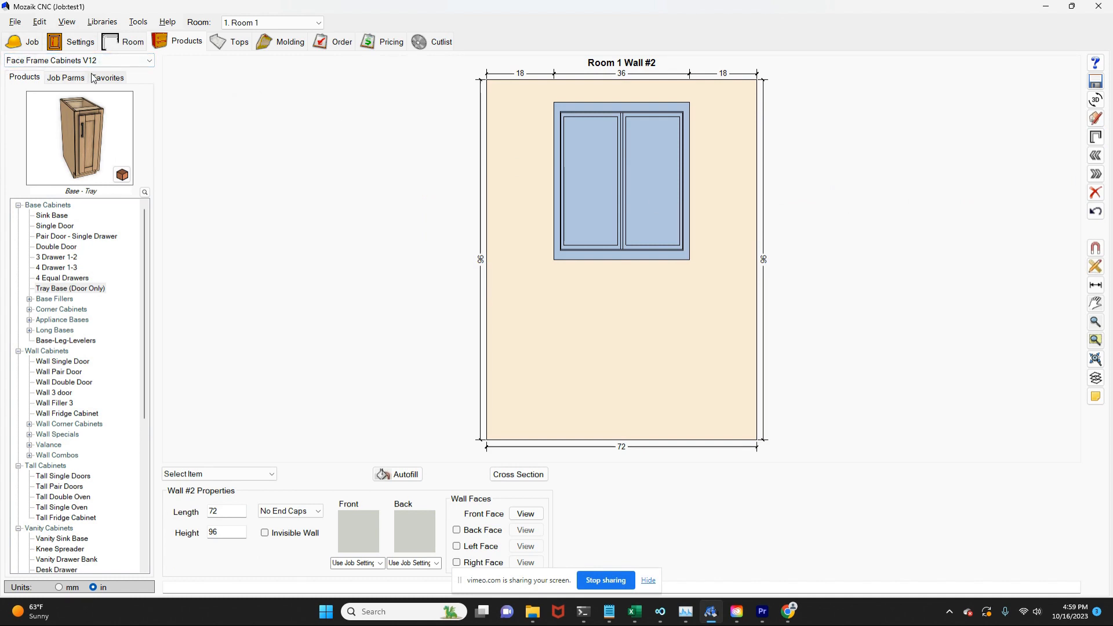
{"action": "mouse_move", "coordinate": [40, 167]}
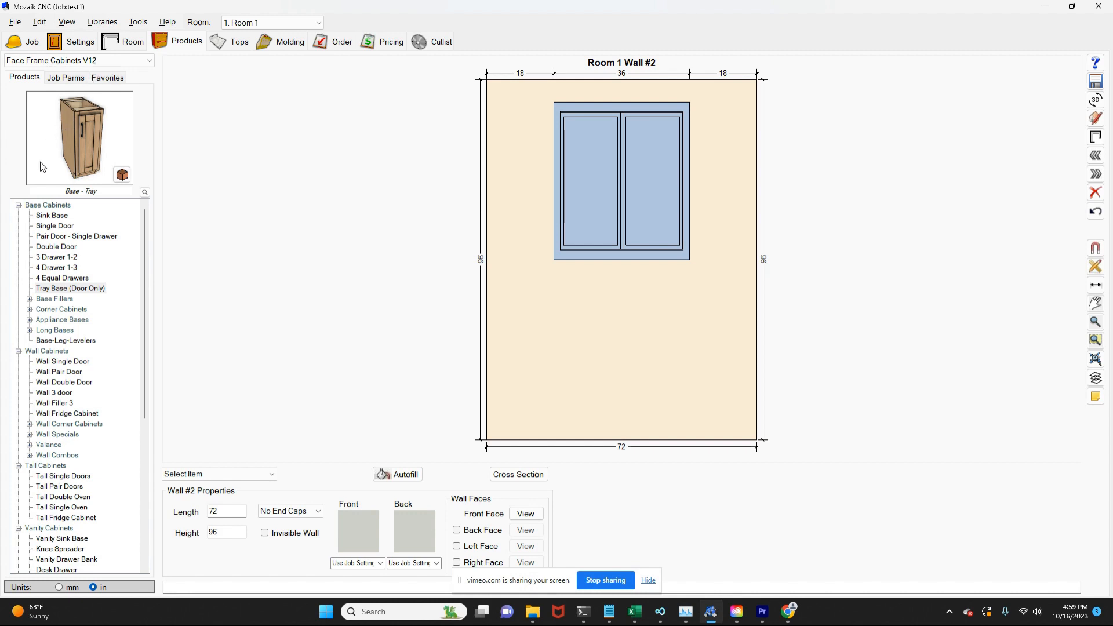
{"action": "mouse_move", "coordinate": [61, 293]}
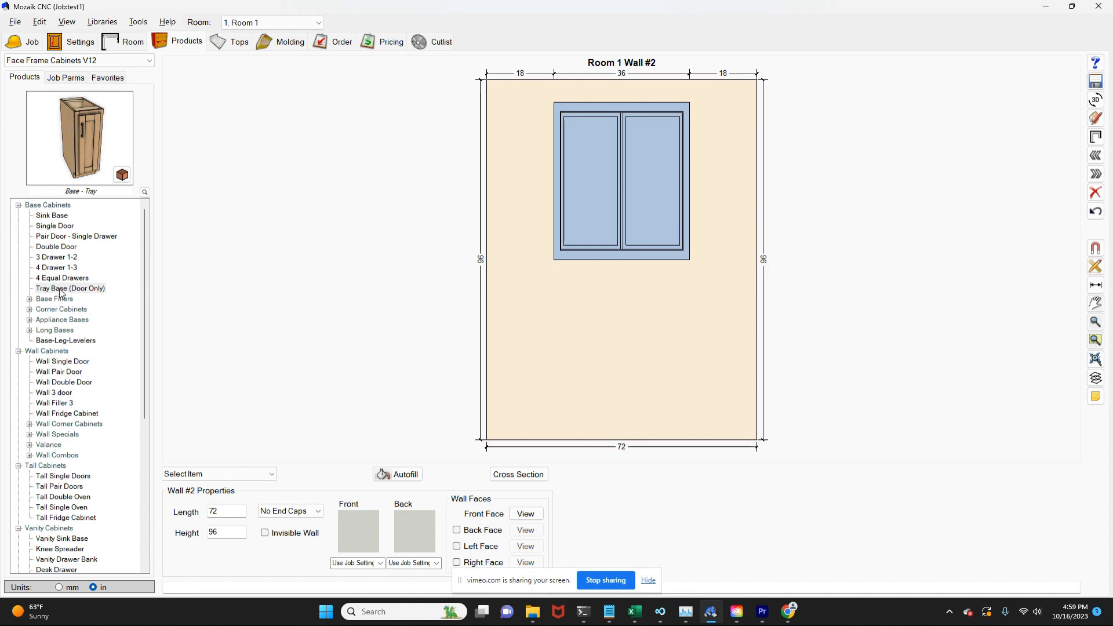
Add a Tray Base (Door Only) cabinet spanning the full 72-inch Wall #2 under the window.
{"action": "left_click", "coordinate": [69, 289]}
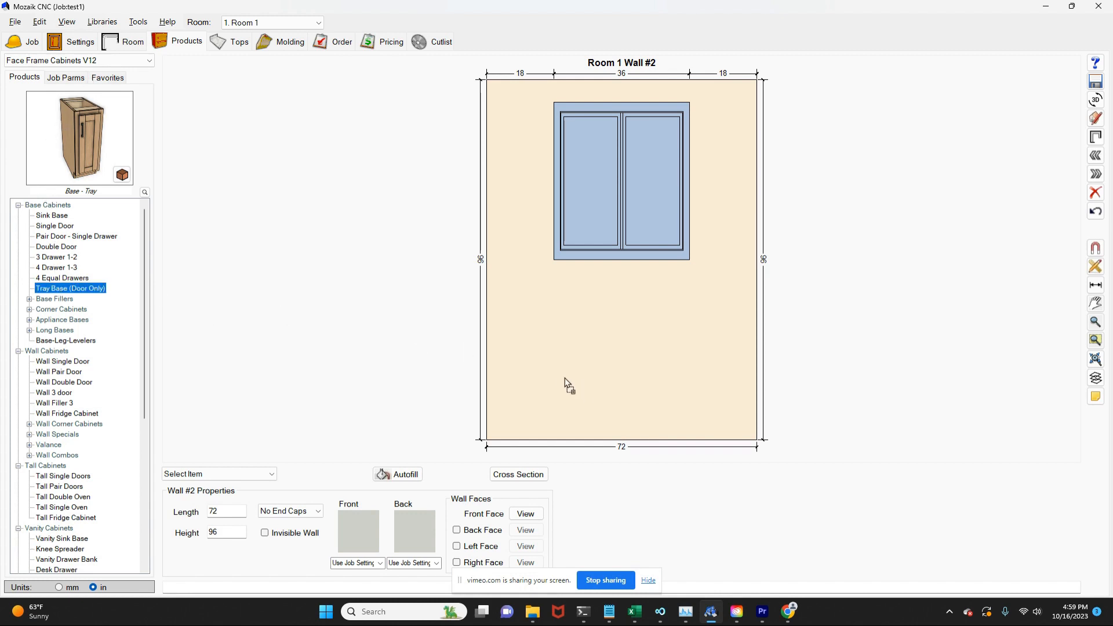
{"action": "left_click", "coordinate": [508, 369]}
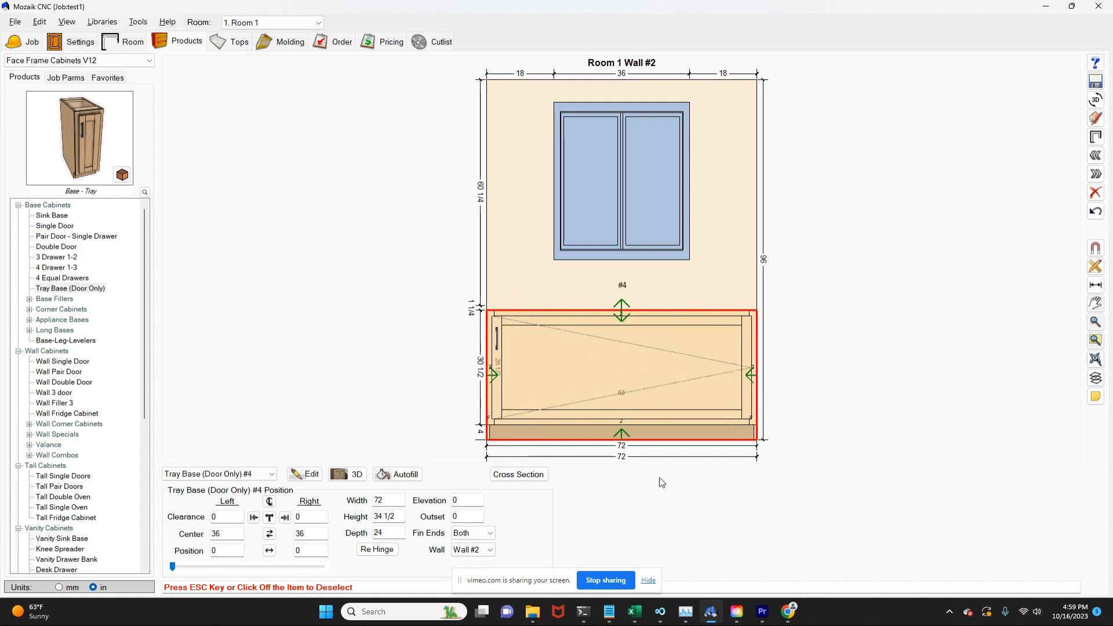
{"action": "mouse_move", "coordinate": [653, 426]}
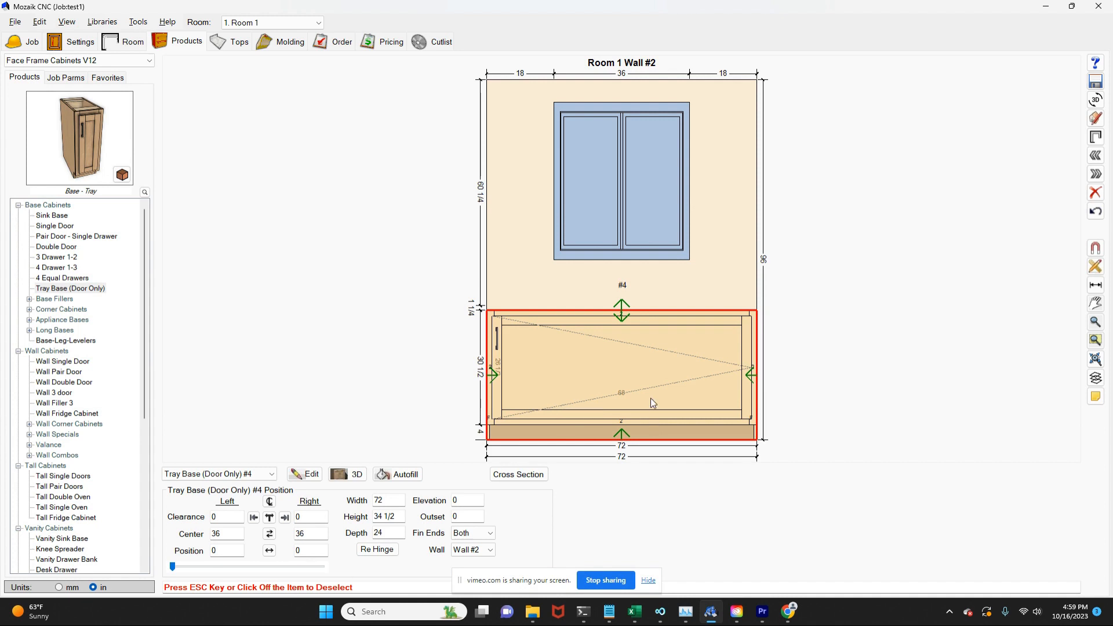
Edit the tray base and clear the door, leaving the 72-by-30½ face frame opening empty.
{"action": "left_click", "coordinate": [305, 475]}
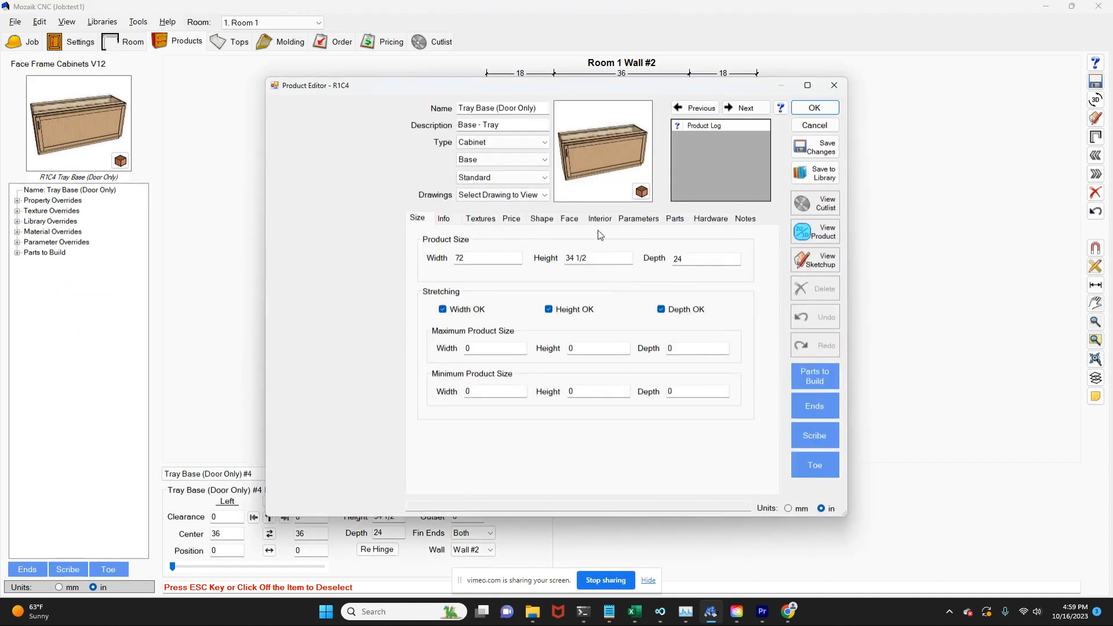
{"action": "left_click", "coordinate": [568, 219]}
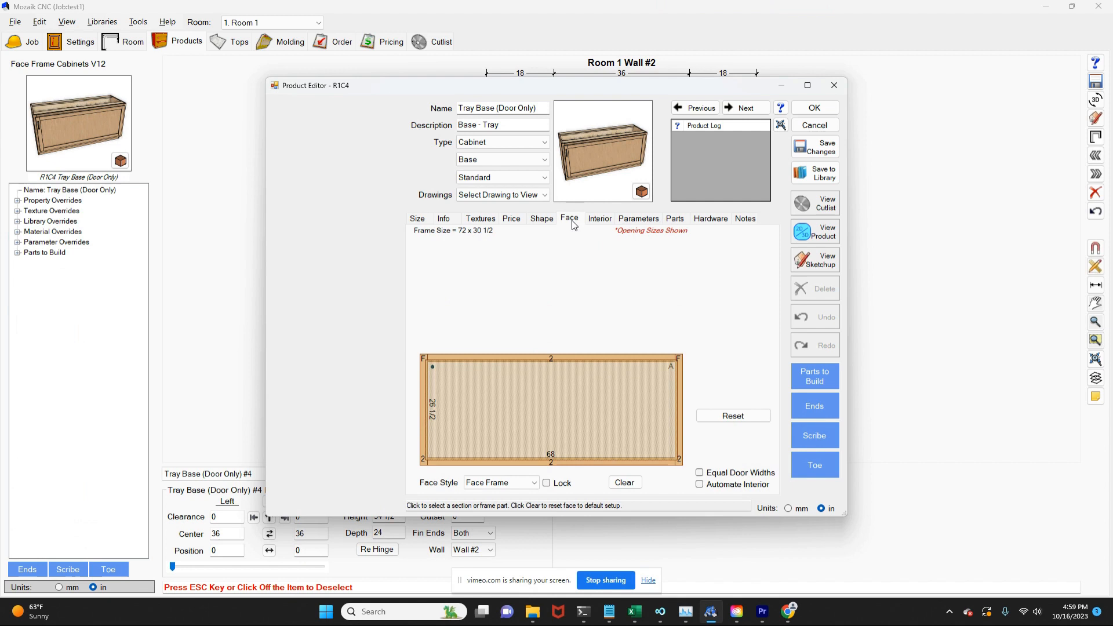
{"action": "left_click", "coordinate": [733, 415]}
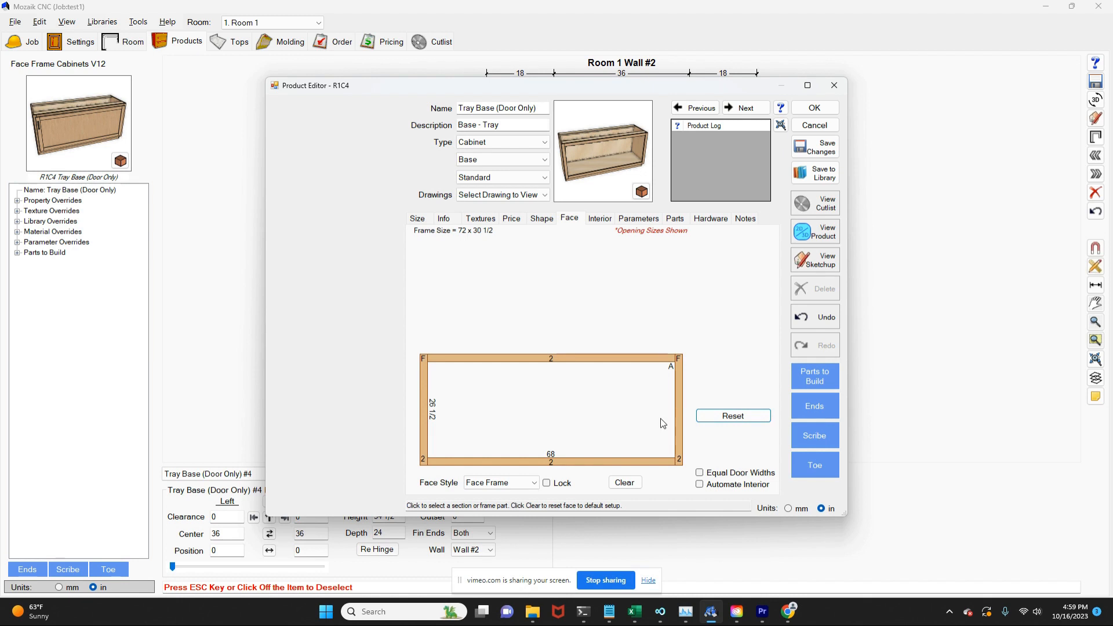
{"action": "mouse_move", "coordinate": [616, 423]}
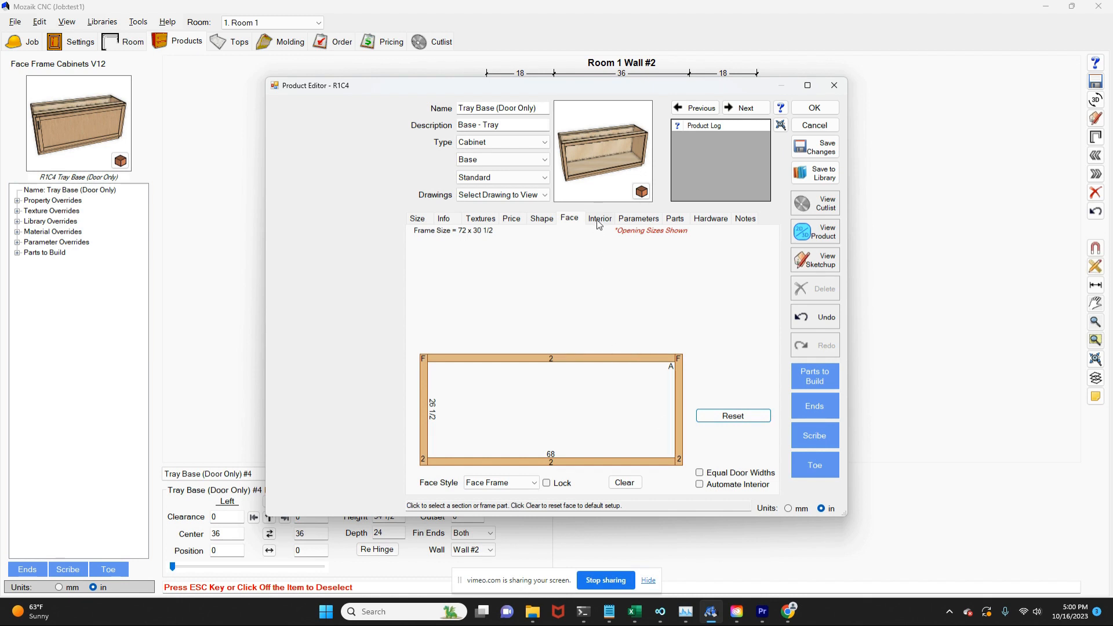
Partition the interior into 16.5, 36 and 16.5-inch sections, then go back to the face layout.
{"action": "left_click", "coordinate": [600, 218]}
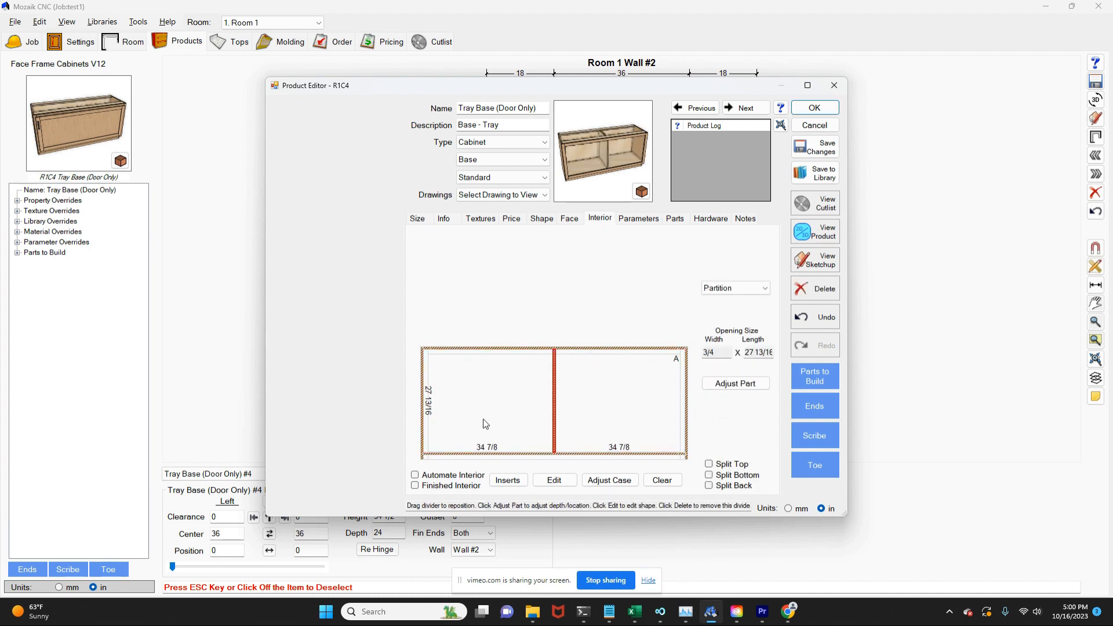
{"action": "left_click", "coordinate": [486, 402]}
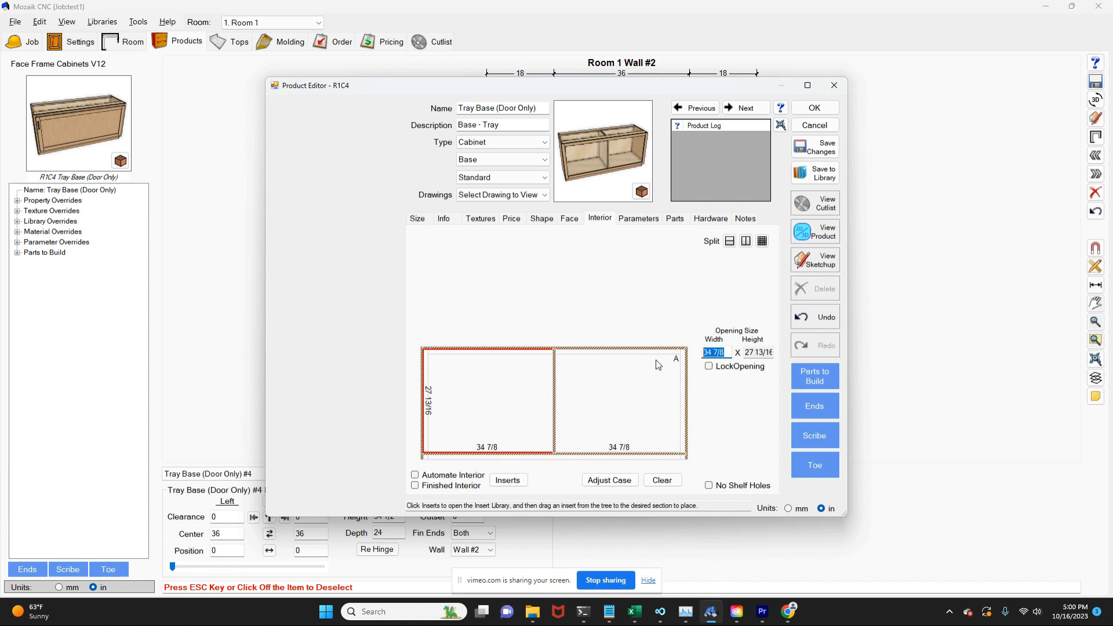
{"action": "type", "text": "16.5"}
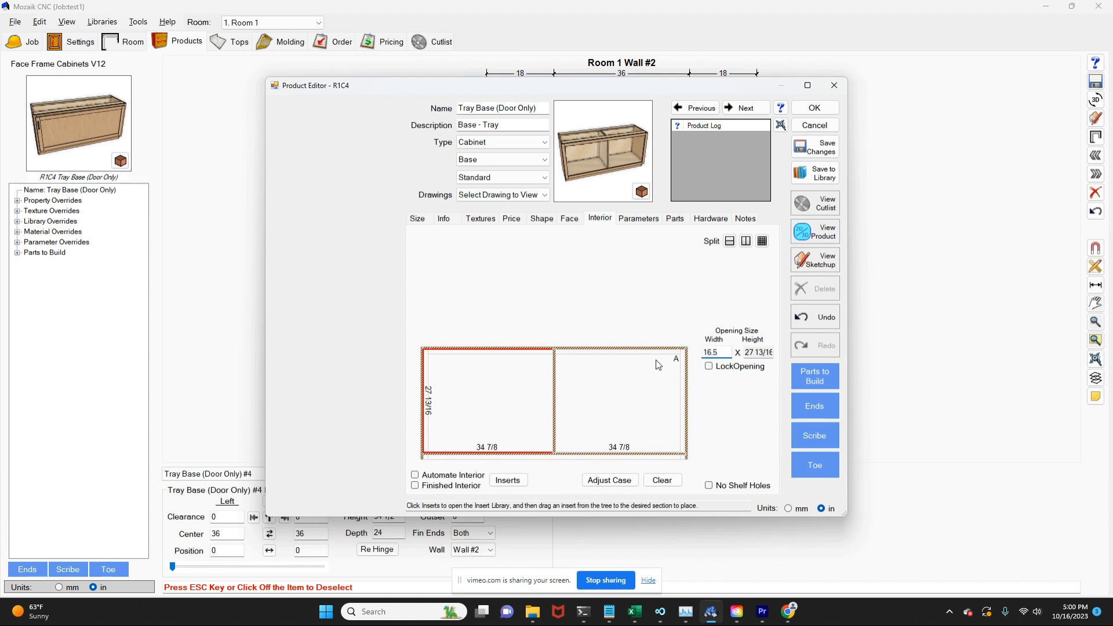
{"action": "left_click", "coordinate": [618, 401]}
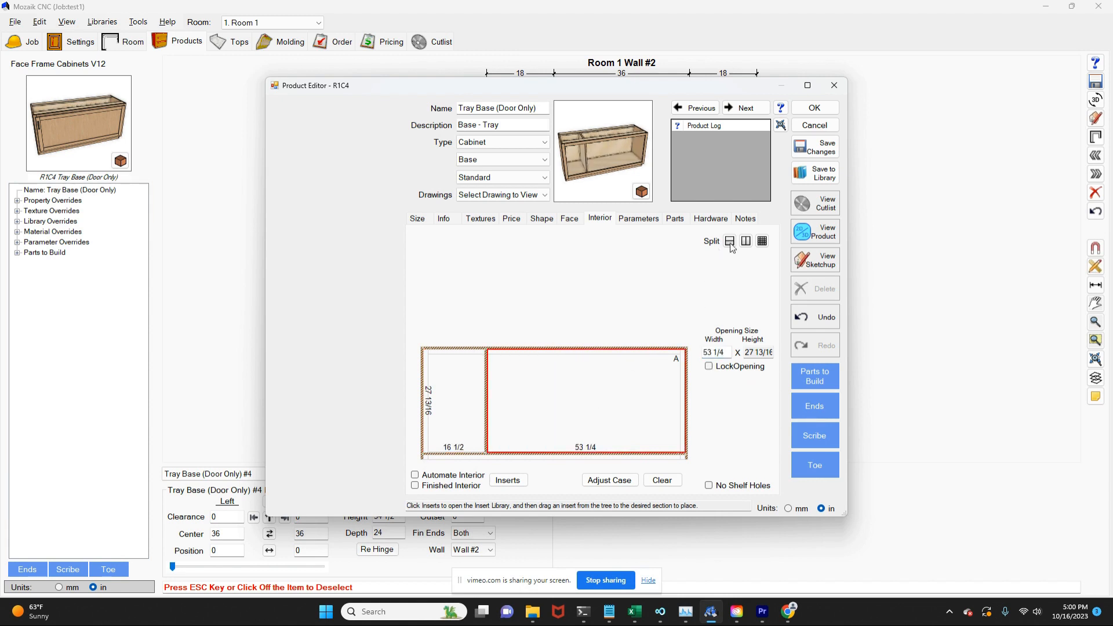
{"action": "left_click", "coordinate": [729, 241]}
{"action": "type", "text": "16.5"}
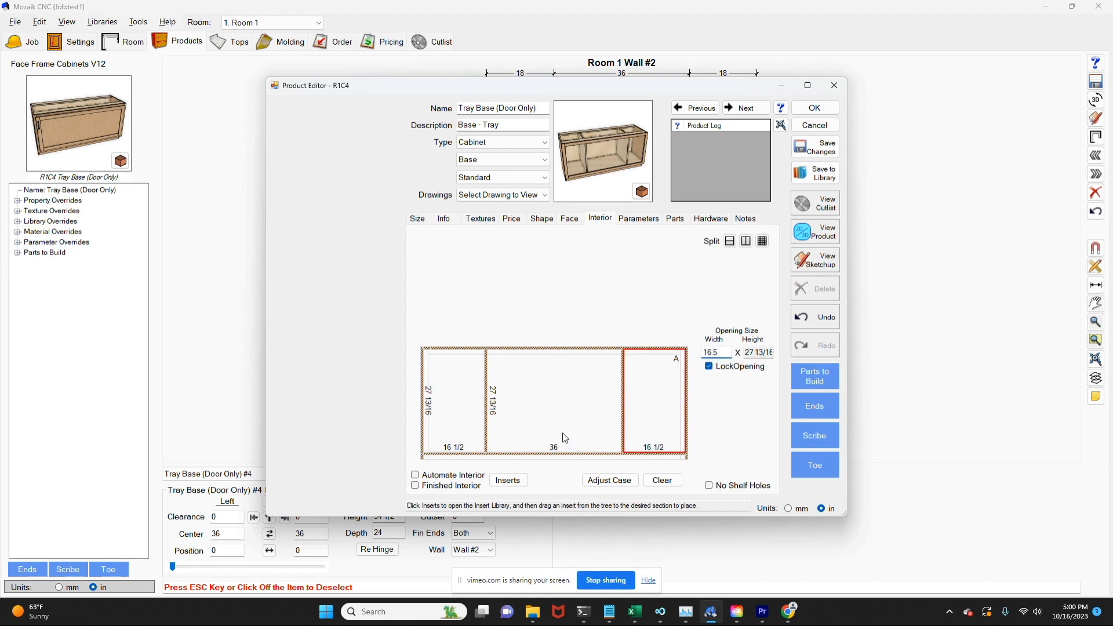
{"action": "mouse_move", "coordinate": [502, 439]}
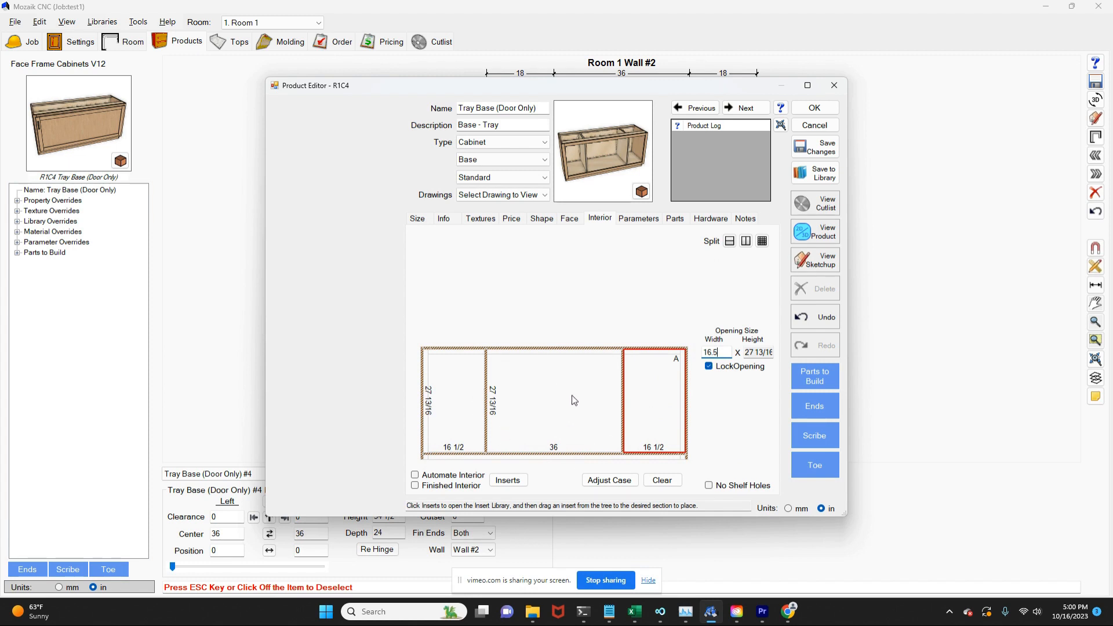
{"action": "left_click", "coordinate": [568, 220]}
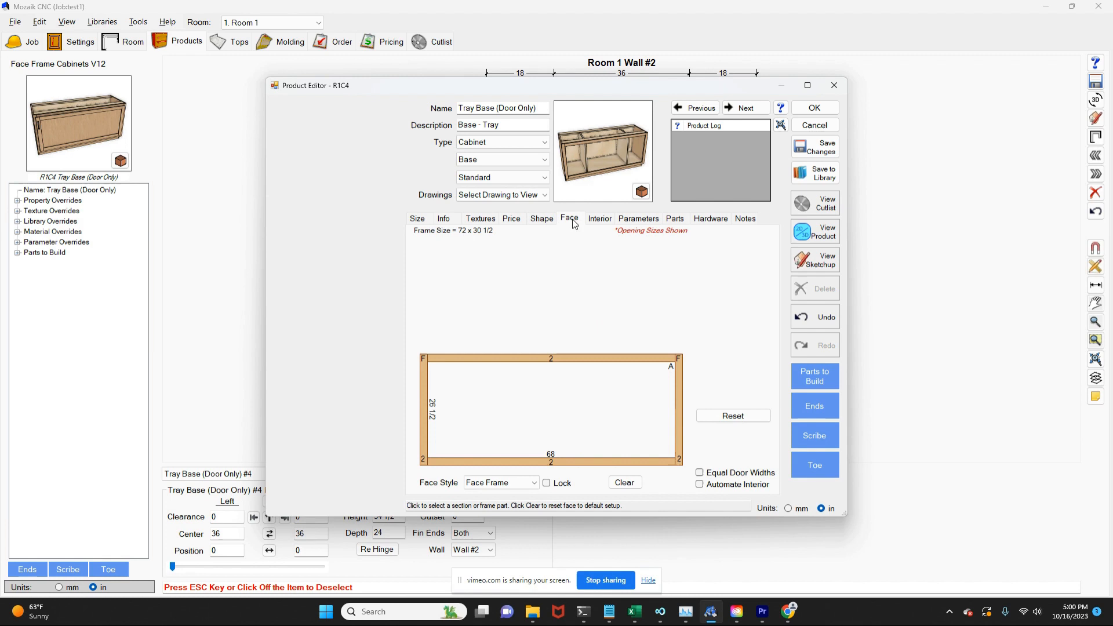
Split the empty face opening vertically and lock the left door width at 15.5.
{"action": "left_click", "coordinate": [550, 410]}
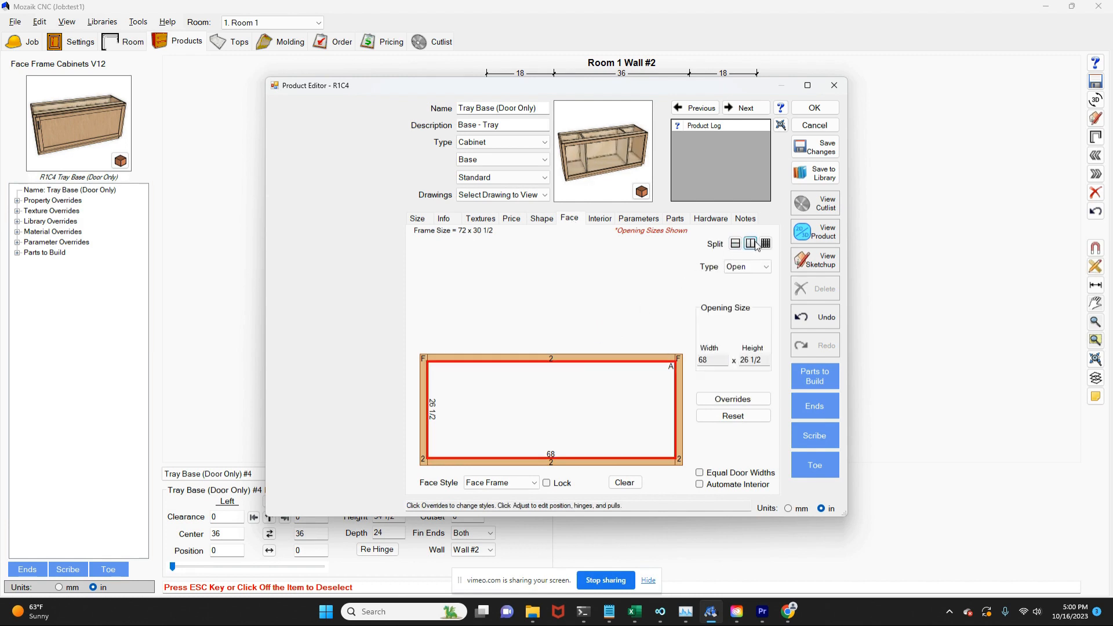
{"action": "left_click", "coordinate": [750, 242]}
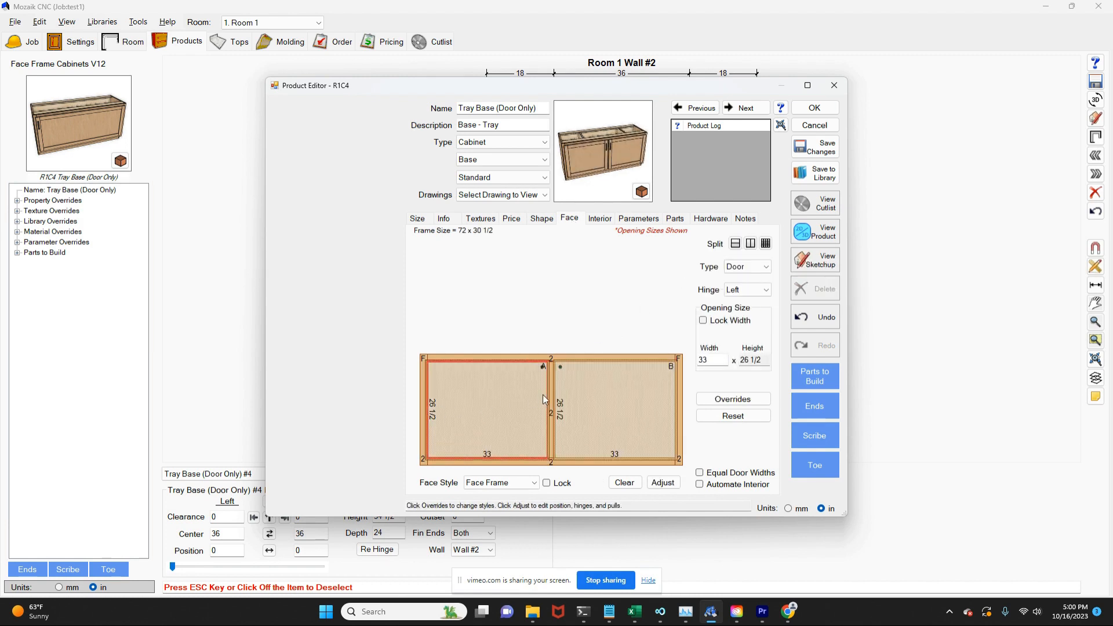
{"action": "mouse_move", "coordinate": [716, 359]}
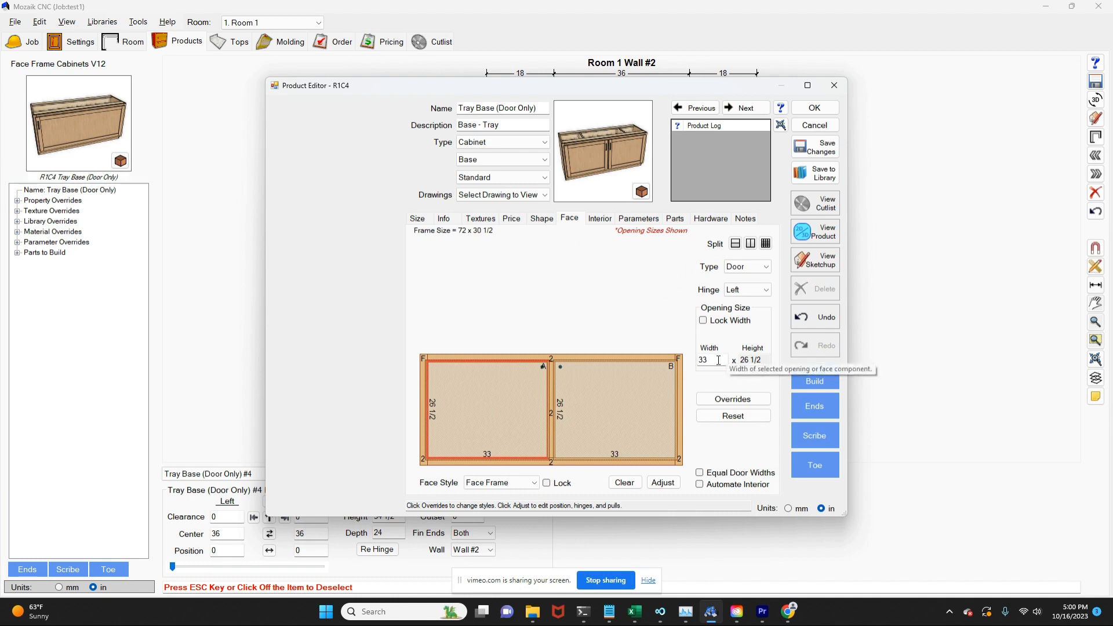
{"action": "triple_click", "coordinate": [703, 360]}
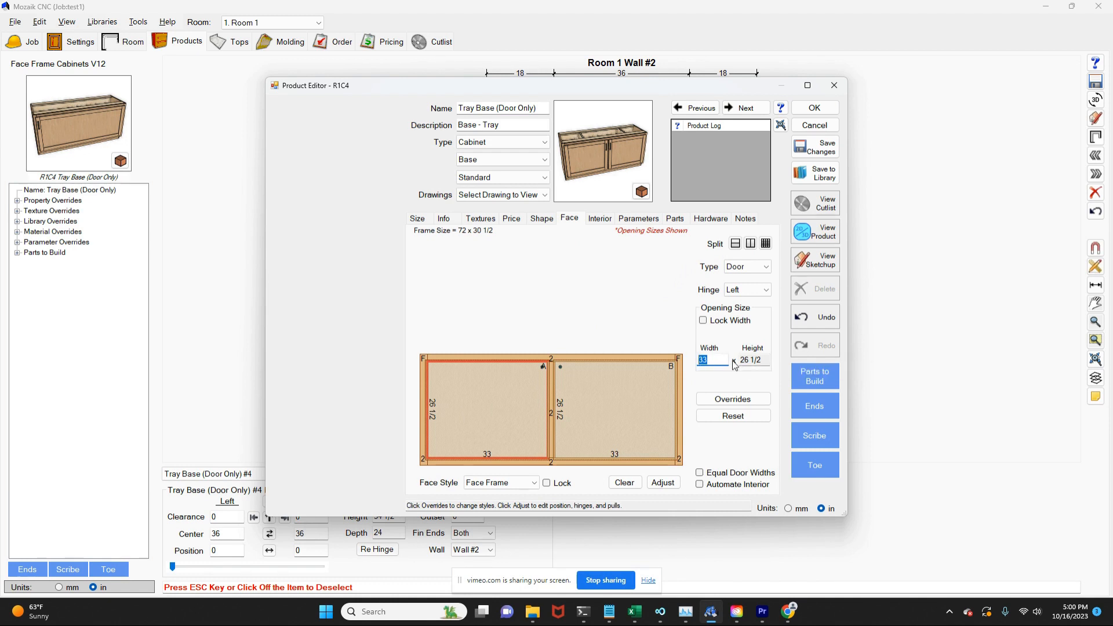
{"action": "left_click", "coordinate": [703, 320]}
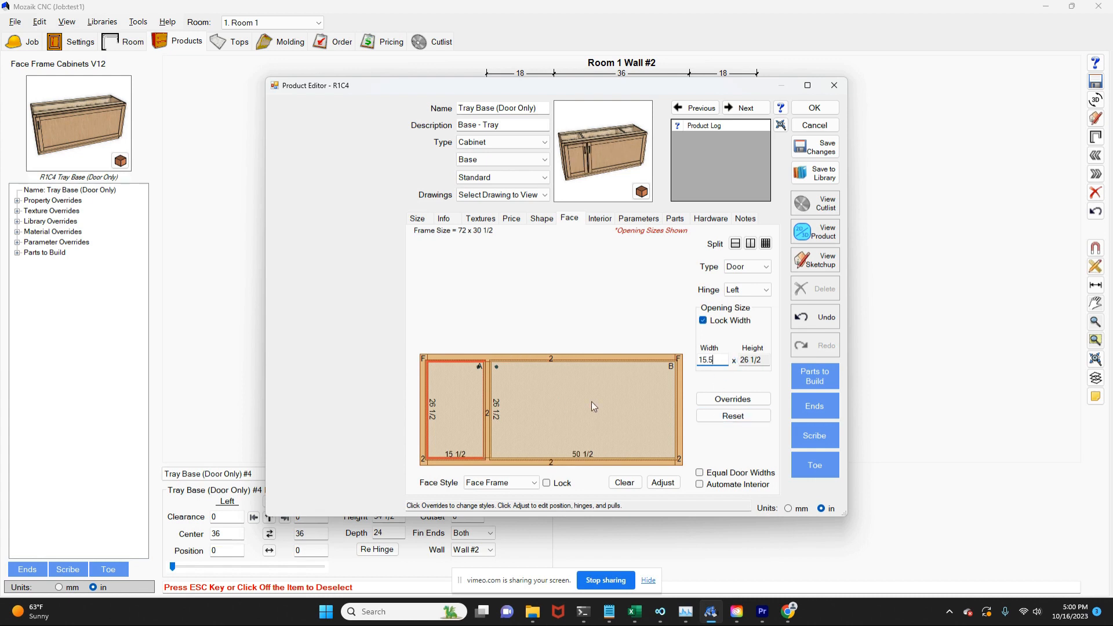
Split the right opening again, declining three equal sections, and lock the right door at 15.5.
{"action": "left_click", "coordinate": [766, 243]}
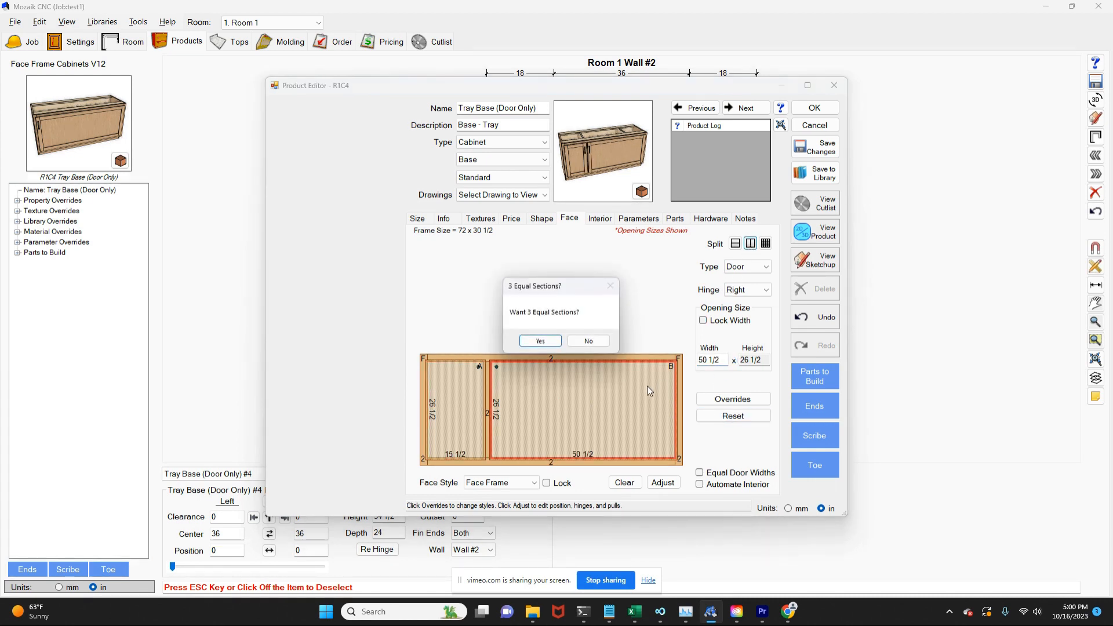
{"action": "left_click", "coordinate": [539, 341]}
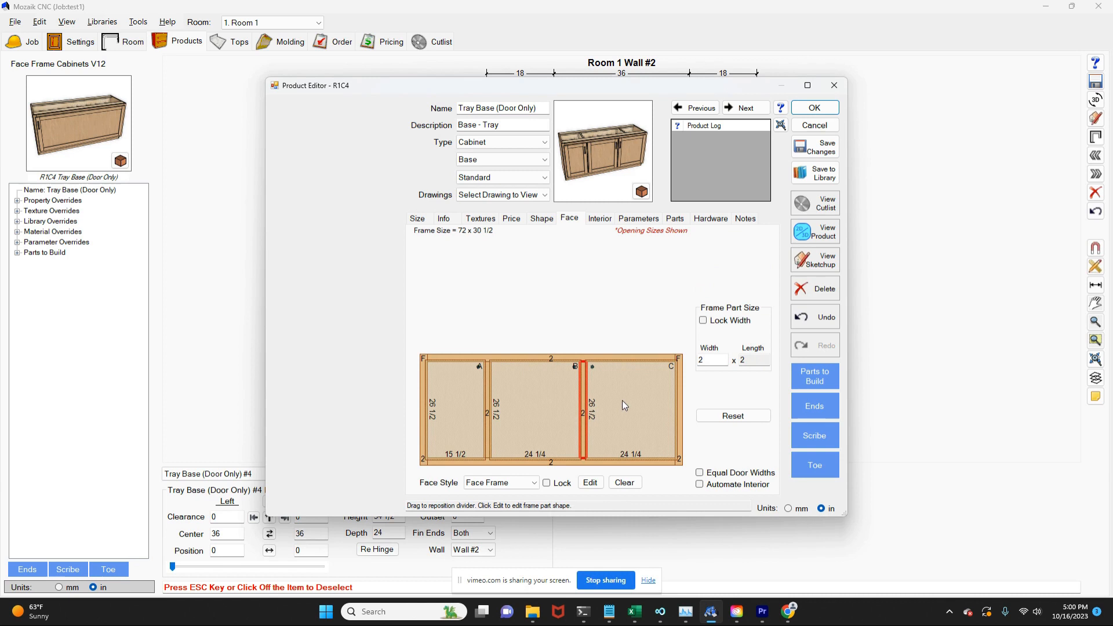
{"action": "left_click", "coordinate": [631, 410]}
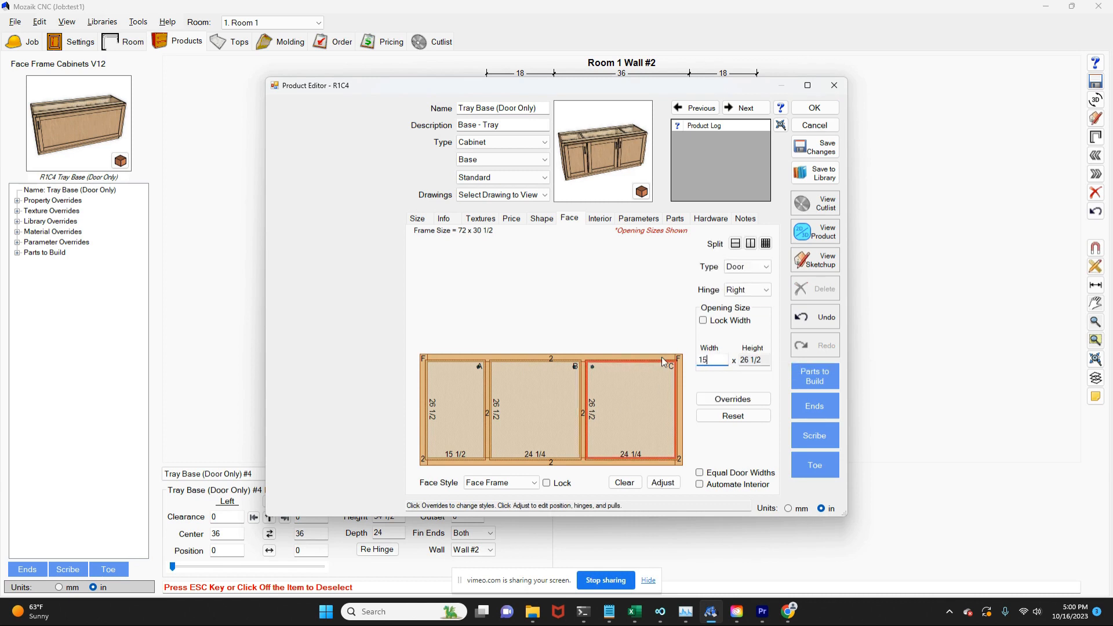
{"action": "left_click", "coordinate": [703, 320]}
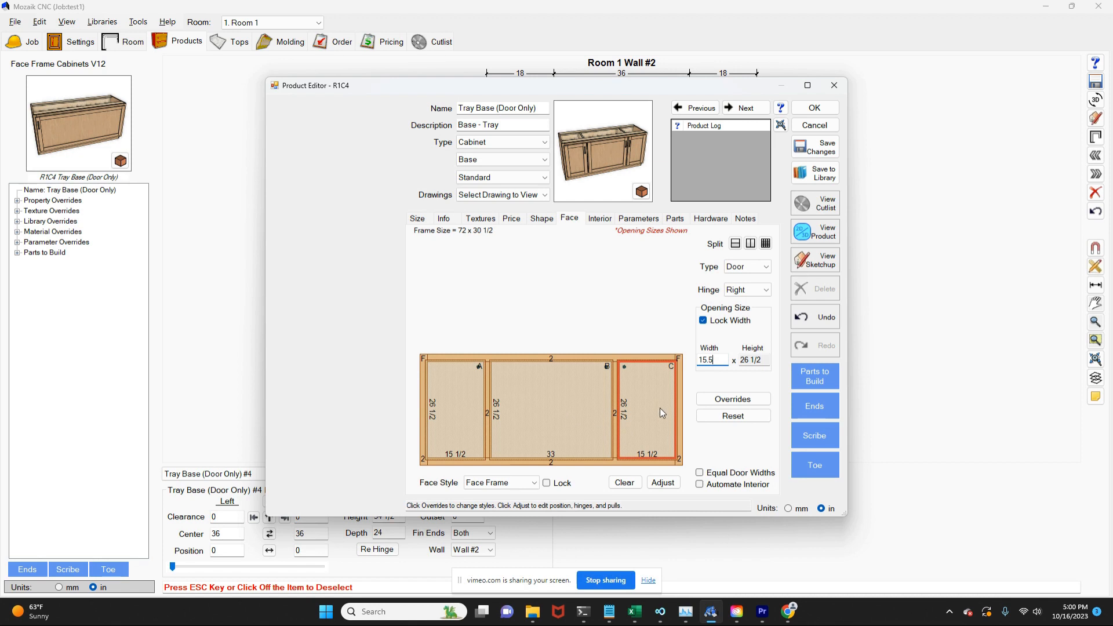
{"action": "mouse_move", "coordinate": [569, 425]}
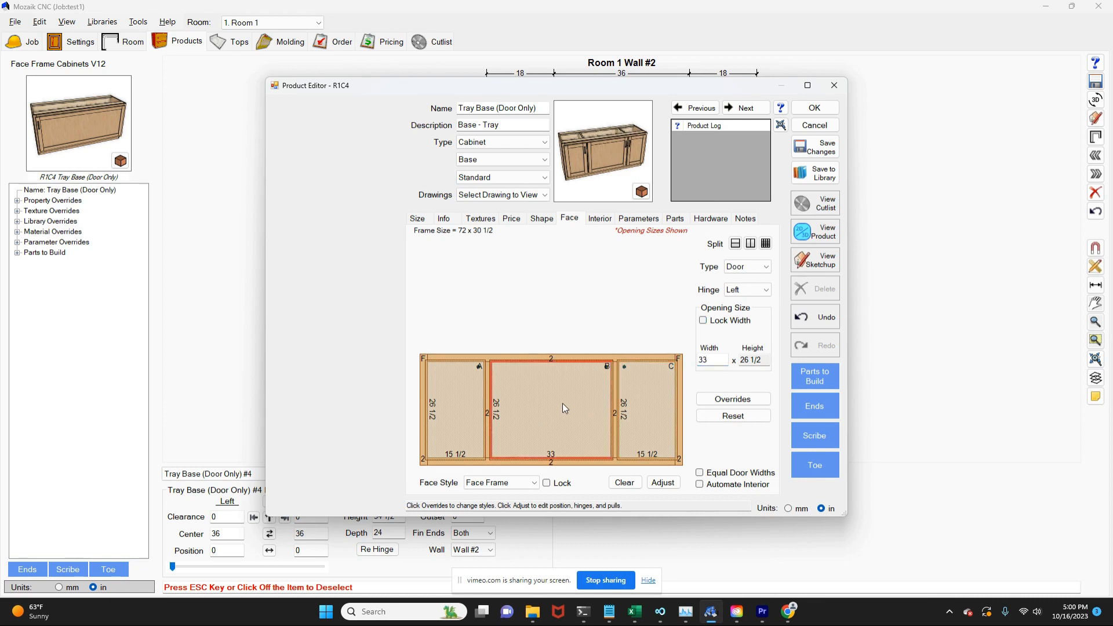
{"action": "mouse_move", "coordinate": [653, 352]}
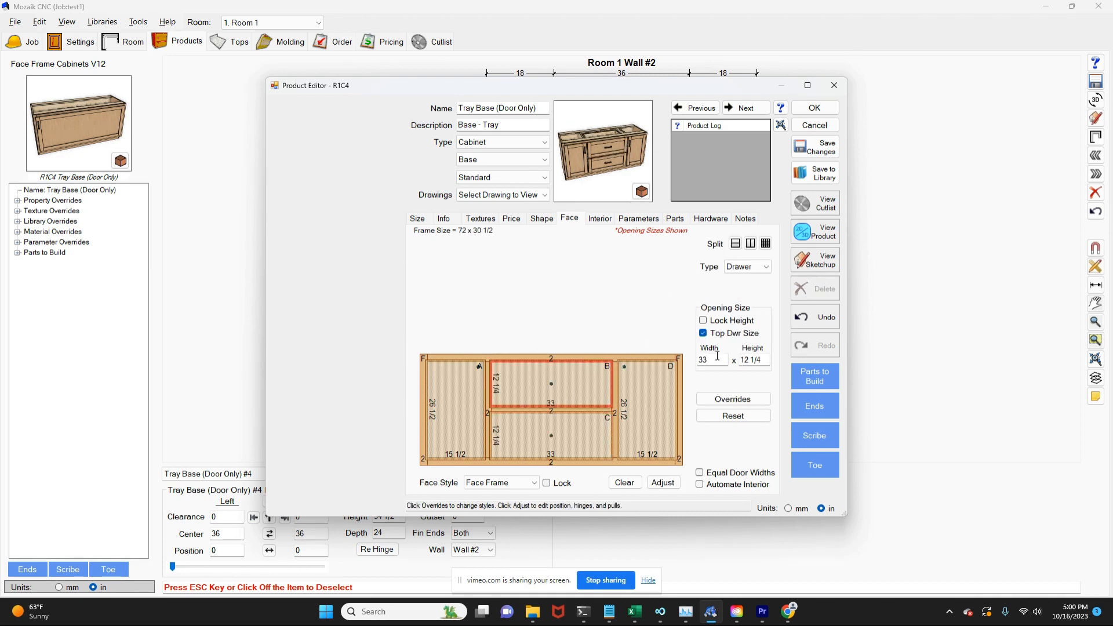
{"action": "mouse_move", "coordinate": [716, 360]}
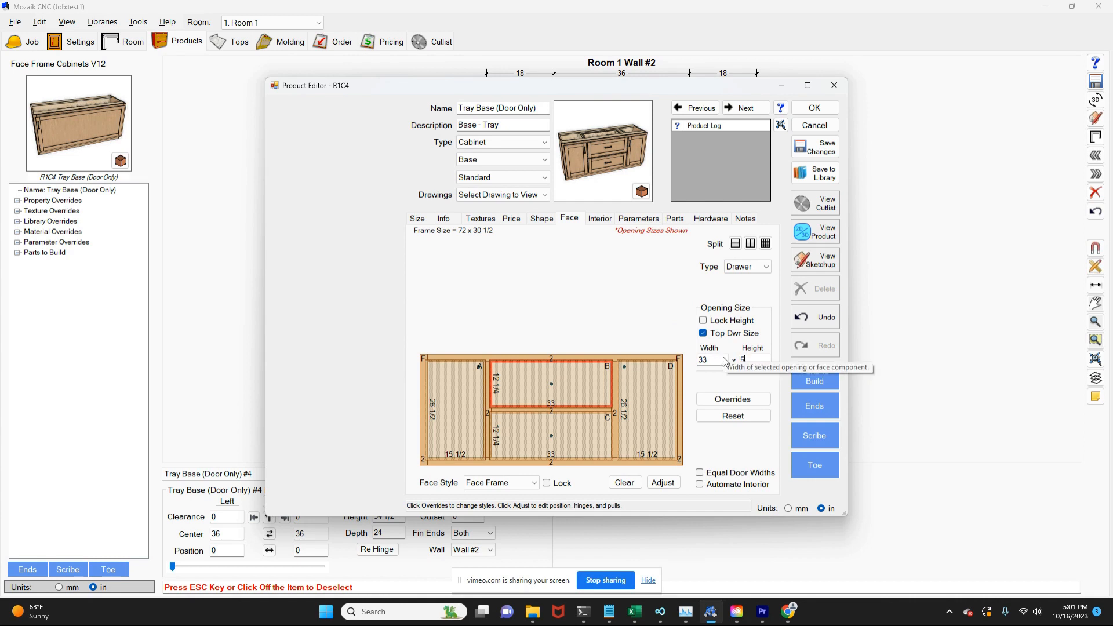
Add 5-inch top drawers above the left and right door openings.
{"action": "left_click", "coordinate": [746, 267]}
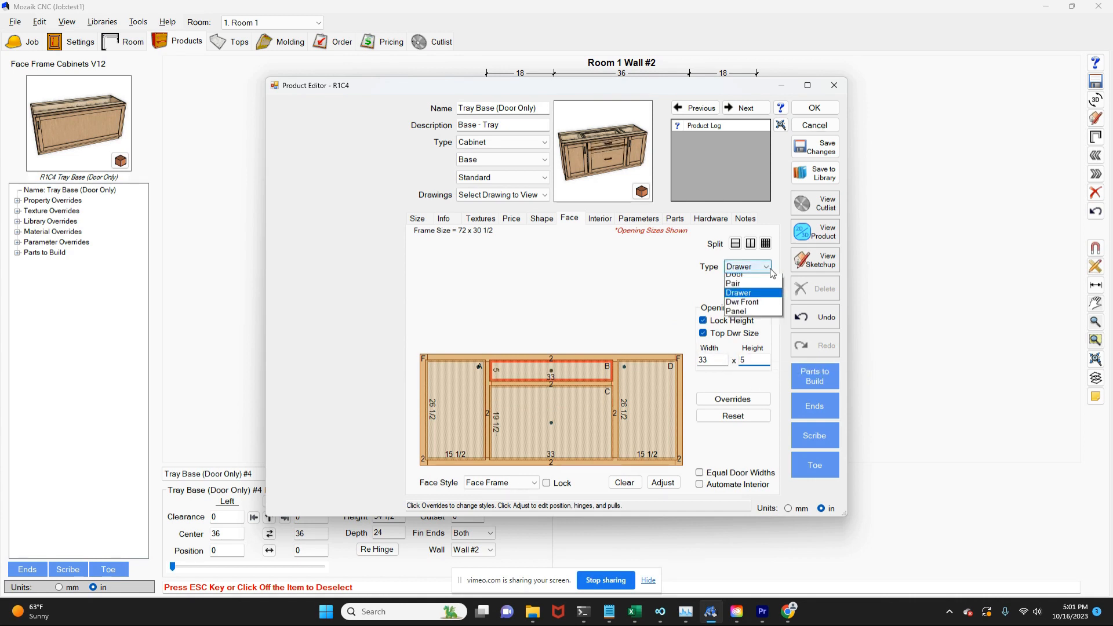
{"action": "left_click", "coordinate": [735, 274]}
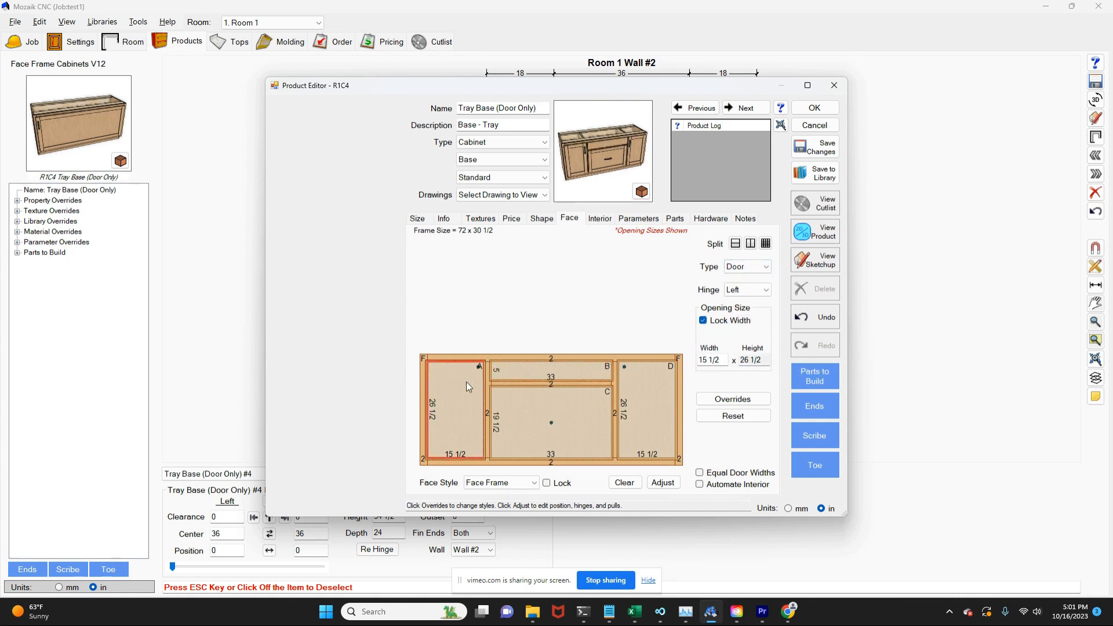
{"action": "left_click", "coordinate": [455, 384]}
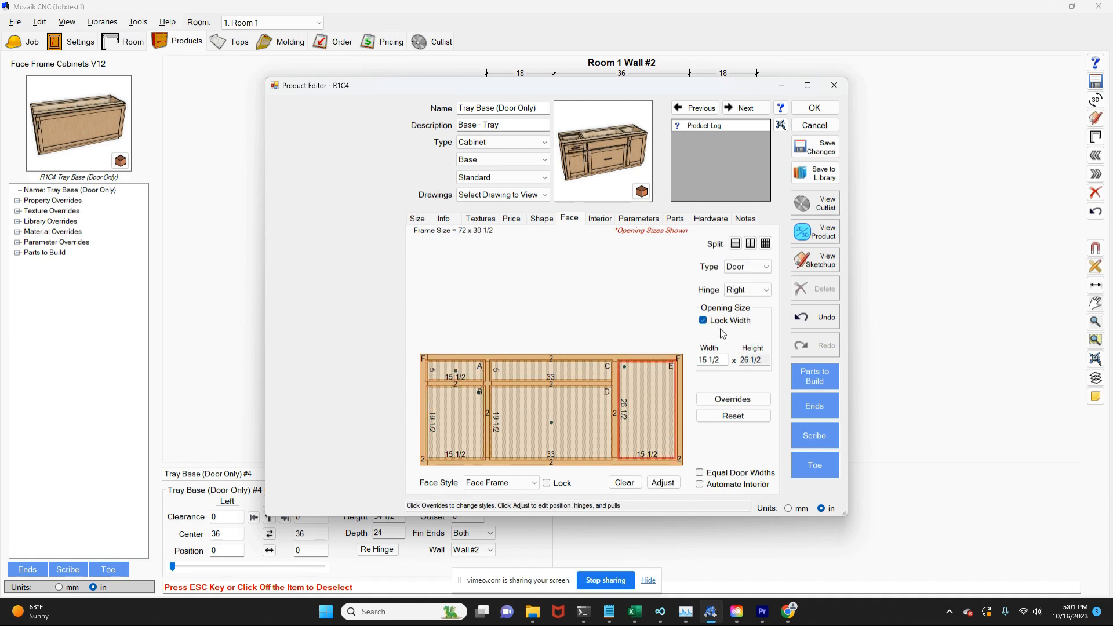
{"action": "left_click", "coordinate": [646, 384]}
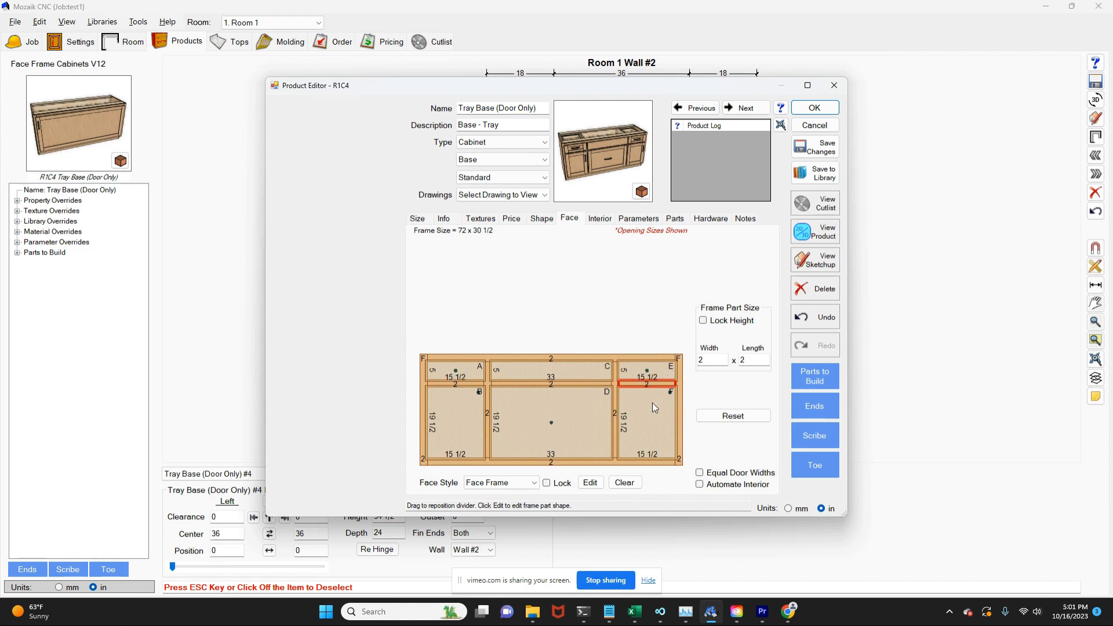
Split the lower right opening into three equal drawer sections.
{"action": "left_click", "coordinate": [649, 418]}
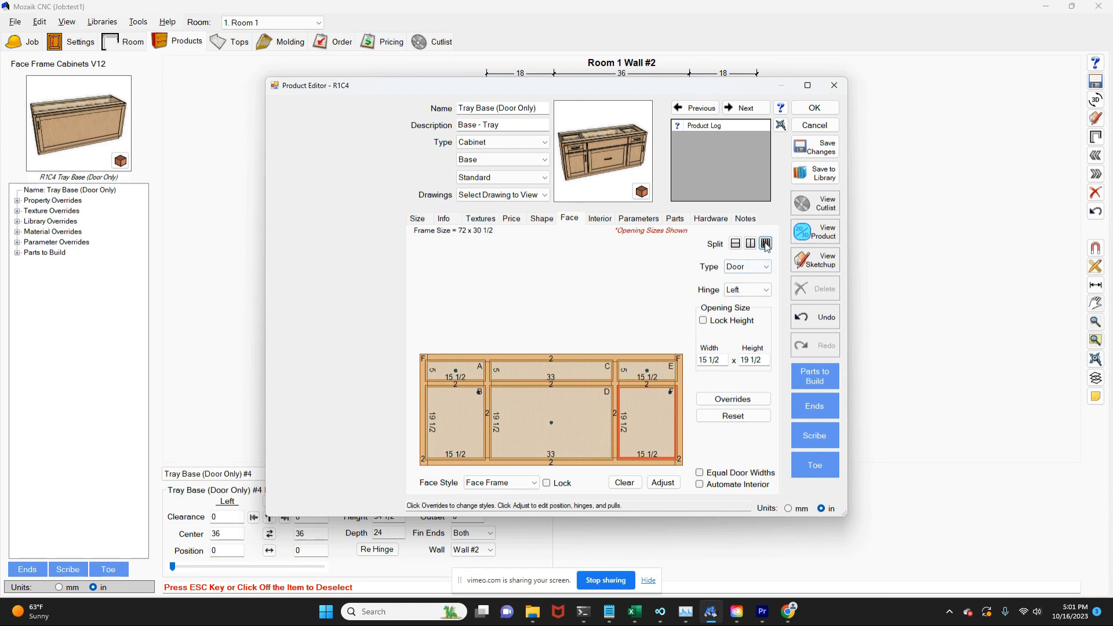
{"action": "left_click", "coordinate": [613, 336]}
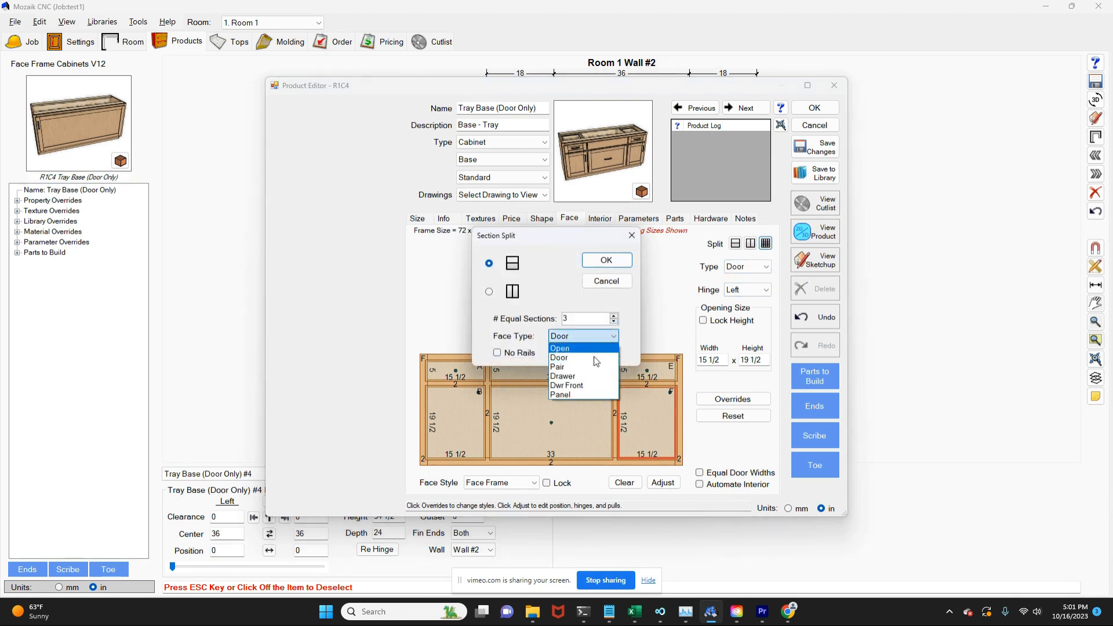
{"action": "left_click", "coordinate": [562, 376]}
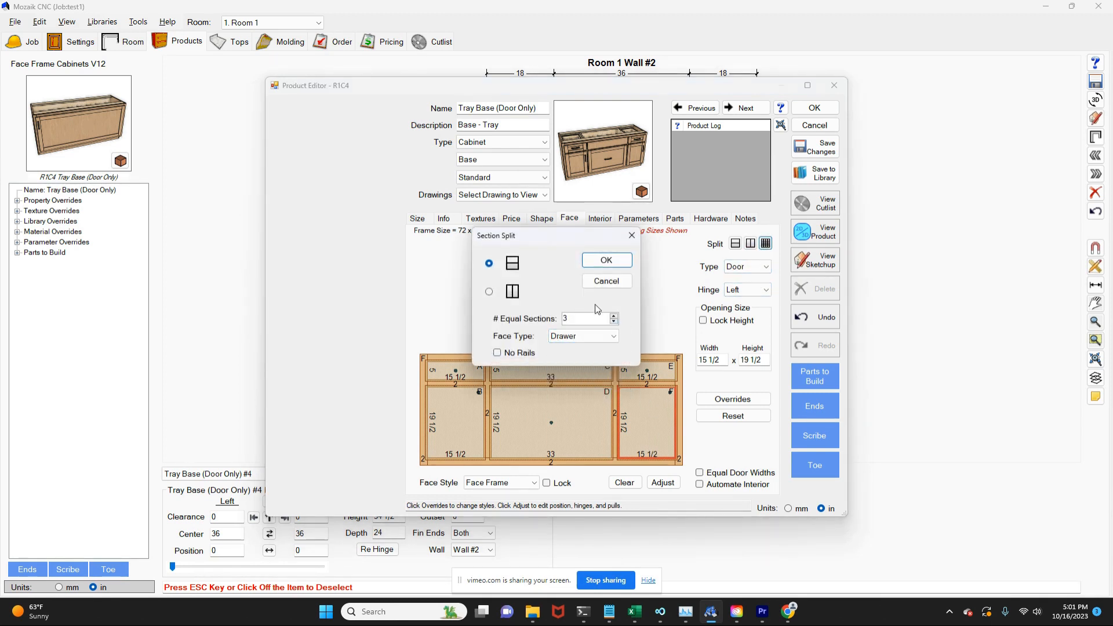
{"action": "left_click", "coordinate": [605, 260]}
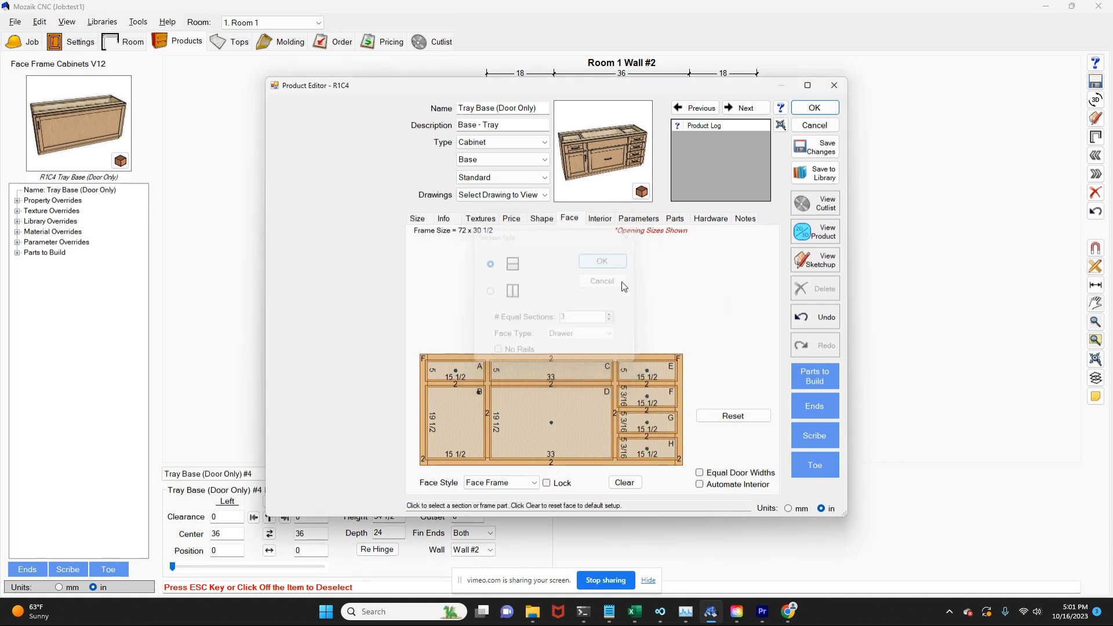
Set the 33-inch middle opening's type to Pair and apply the cabinet changes.
{"action": "left_click", "coordinate": [601, 281]}
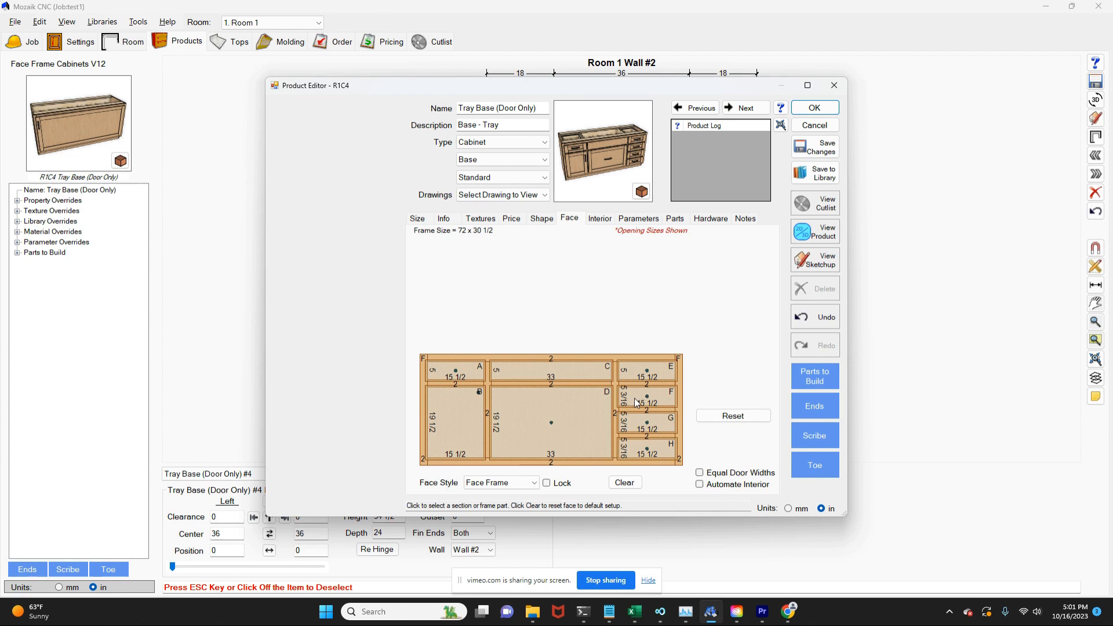
{"action": "mouse_move", "coordinate": [559, 418]}
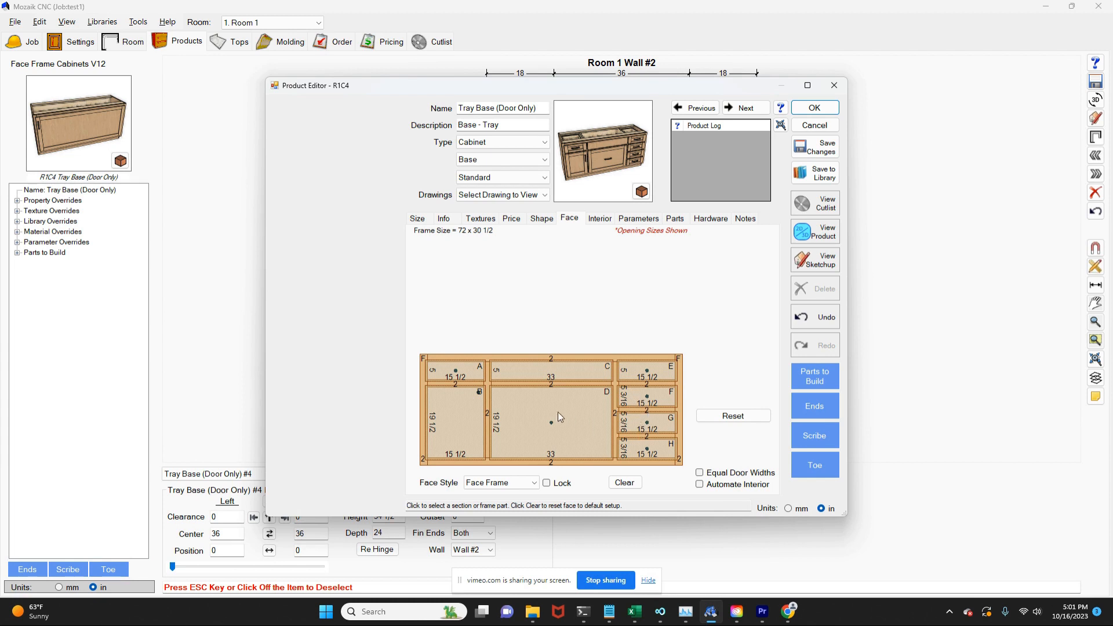
{"action": "left_click", "coordinate": [552, 419]}
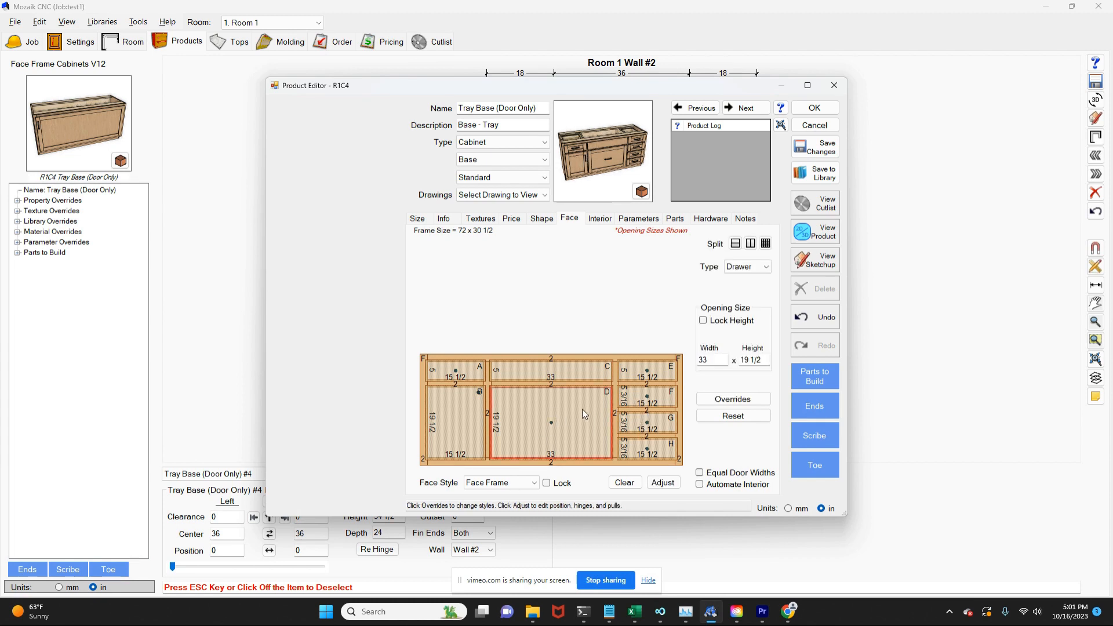
{"action": "mouse_move", "coordinate": [765, 267]}
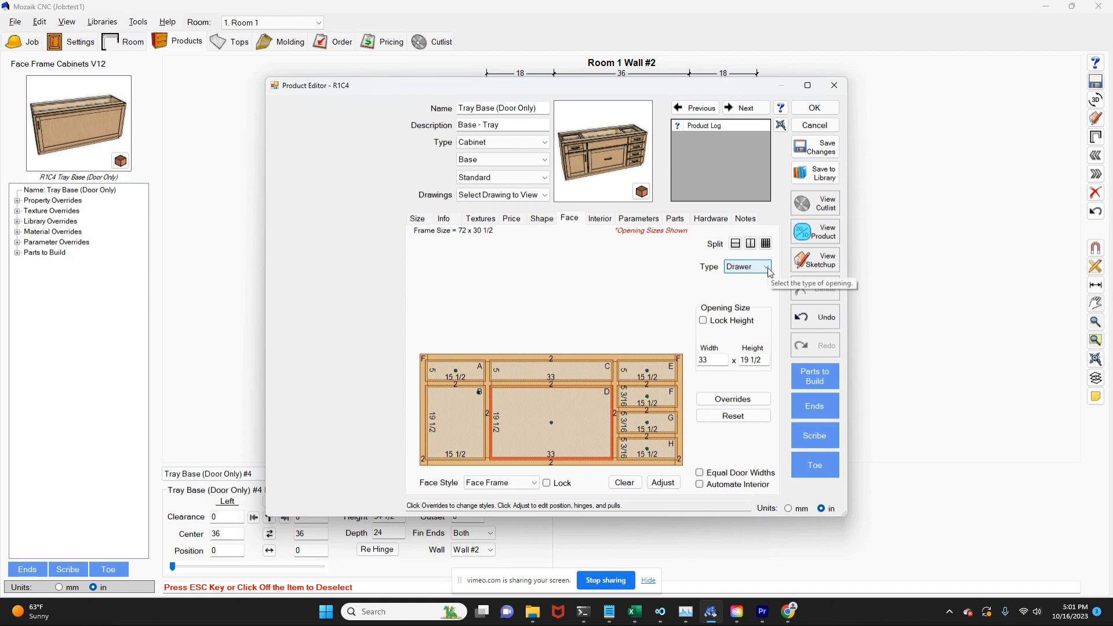
{"action": "left_click", "coordinate": [767, 267]}
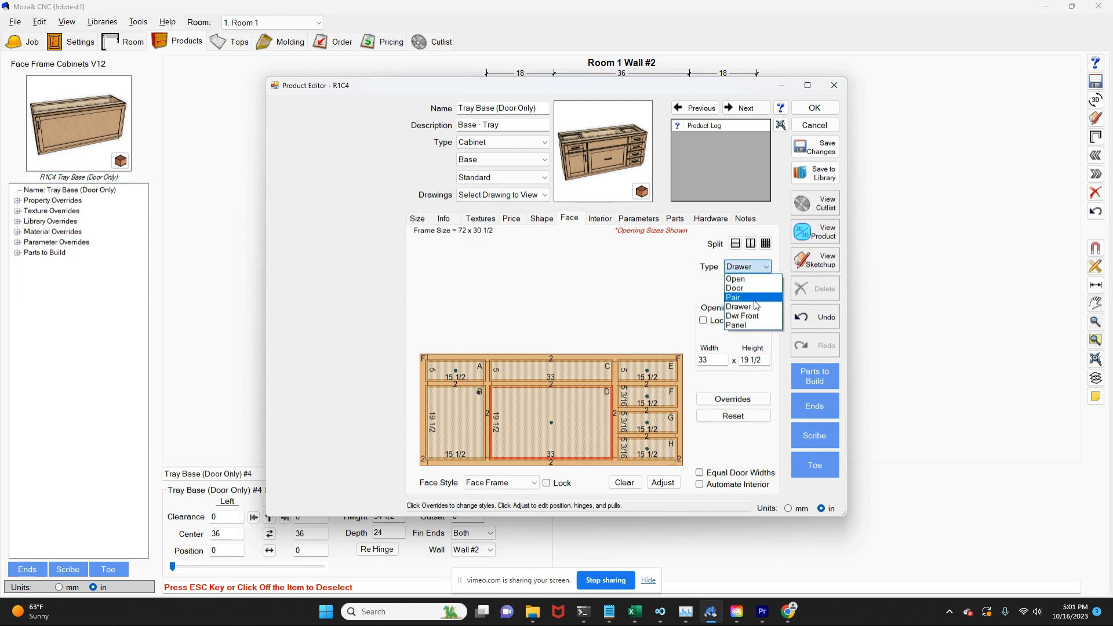
{"action": "left_click", "coordinate": [733, 297]}
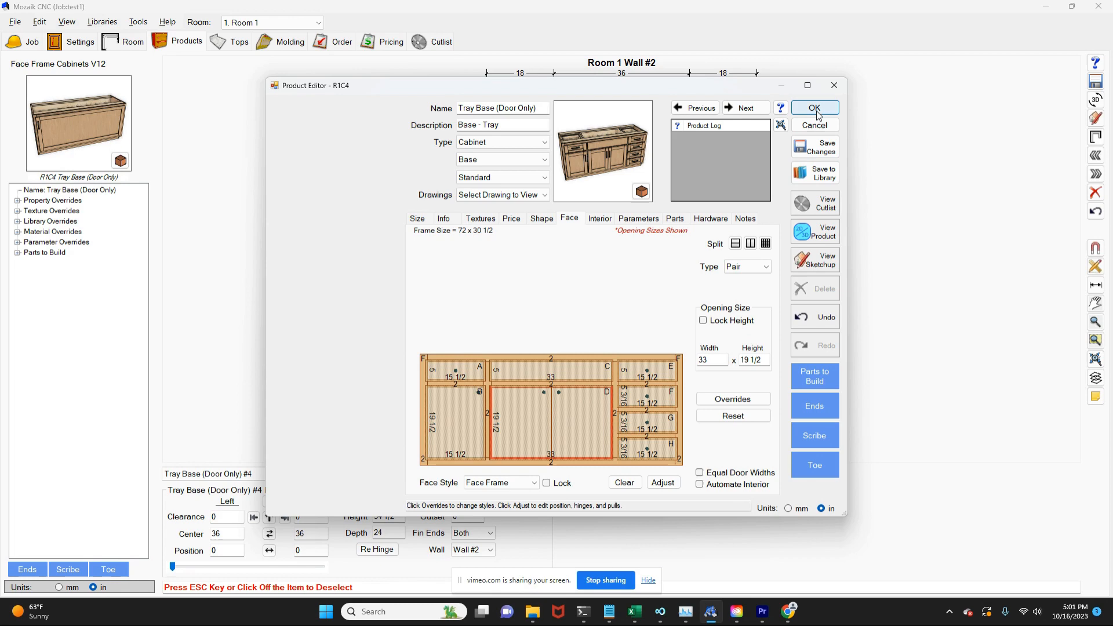
{"action": "left_click", "coordinate": [814, 107]}
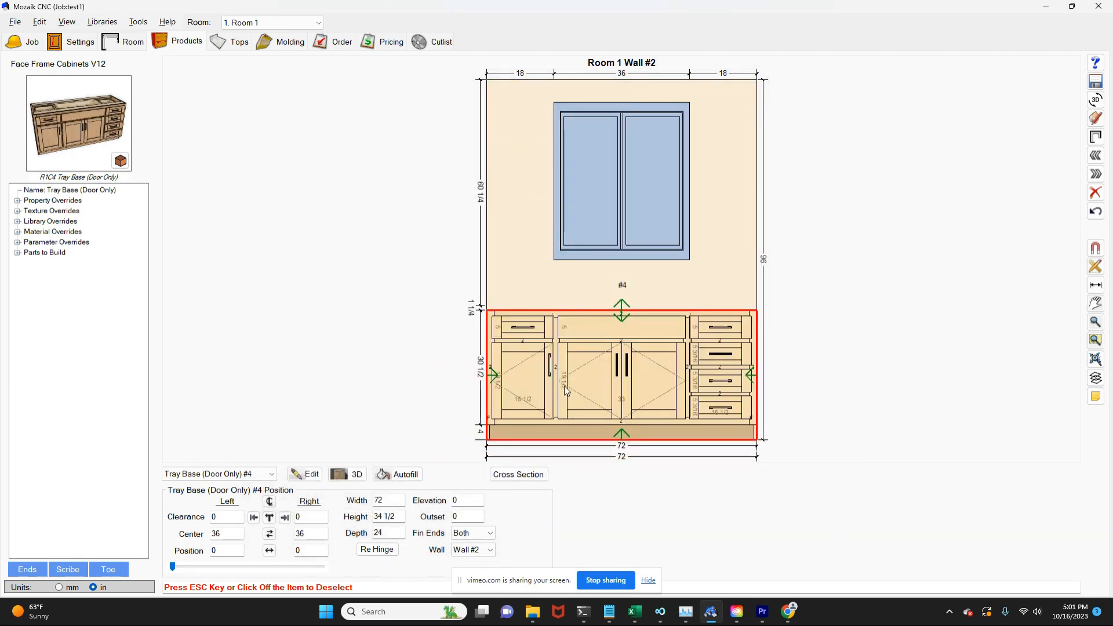
{"action": "mouse_move", "coordinate": [1089, 159]}
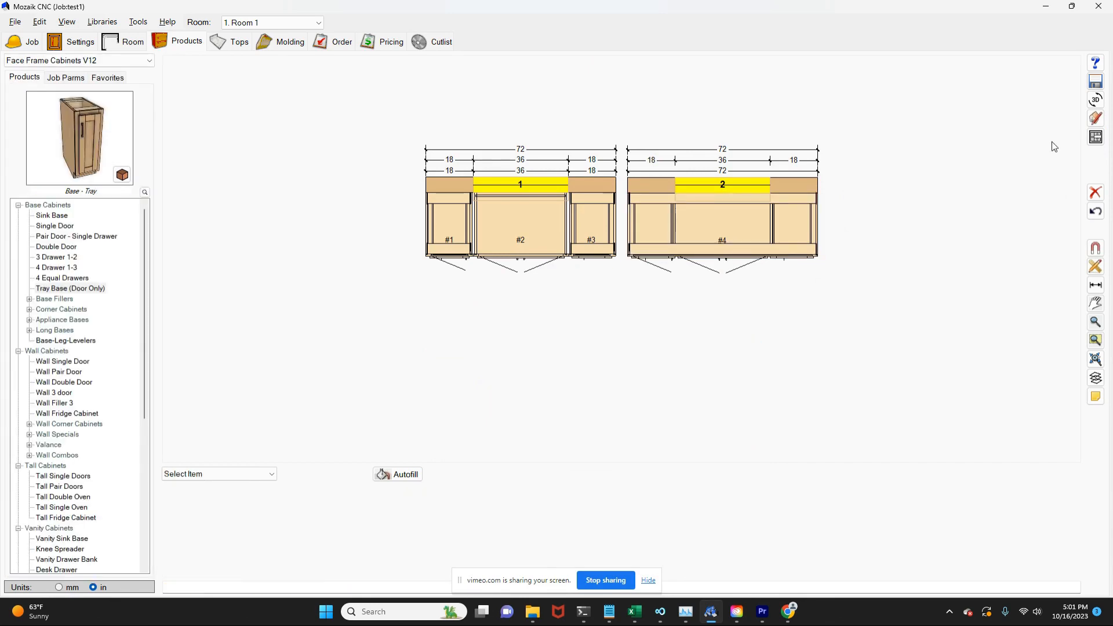
Show the whole room in 3D with both walls' base cabinets under their windows.
{"action": "left_click", "coordinate": [1096, 99]}
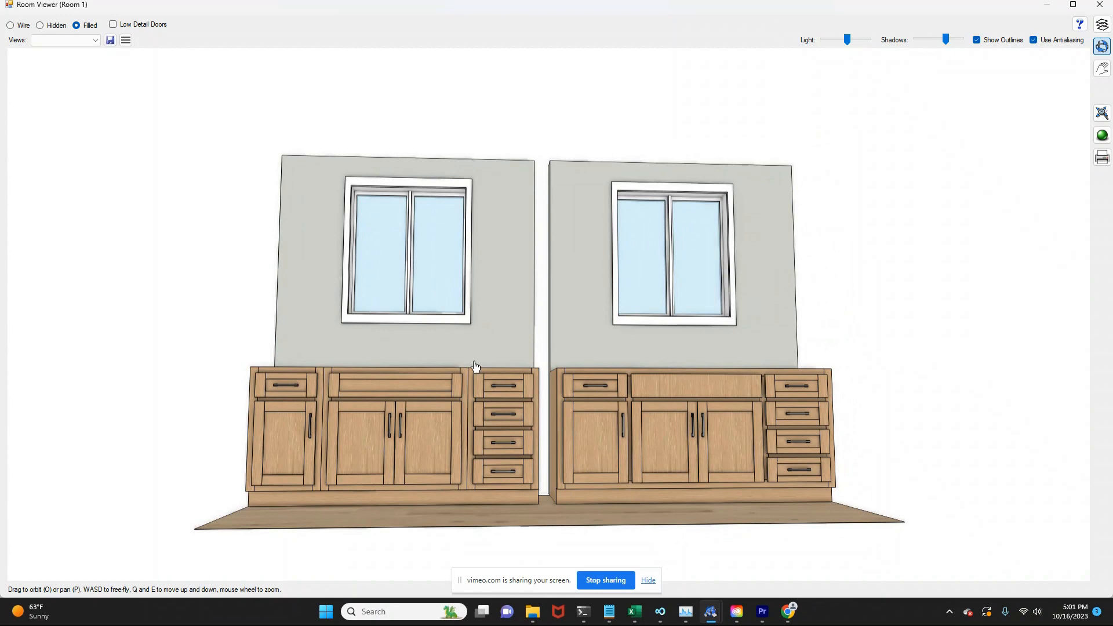
{"action": "mouse_move", "coordinate": [449, 470]}
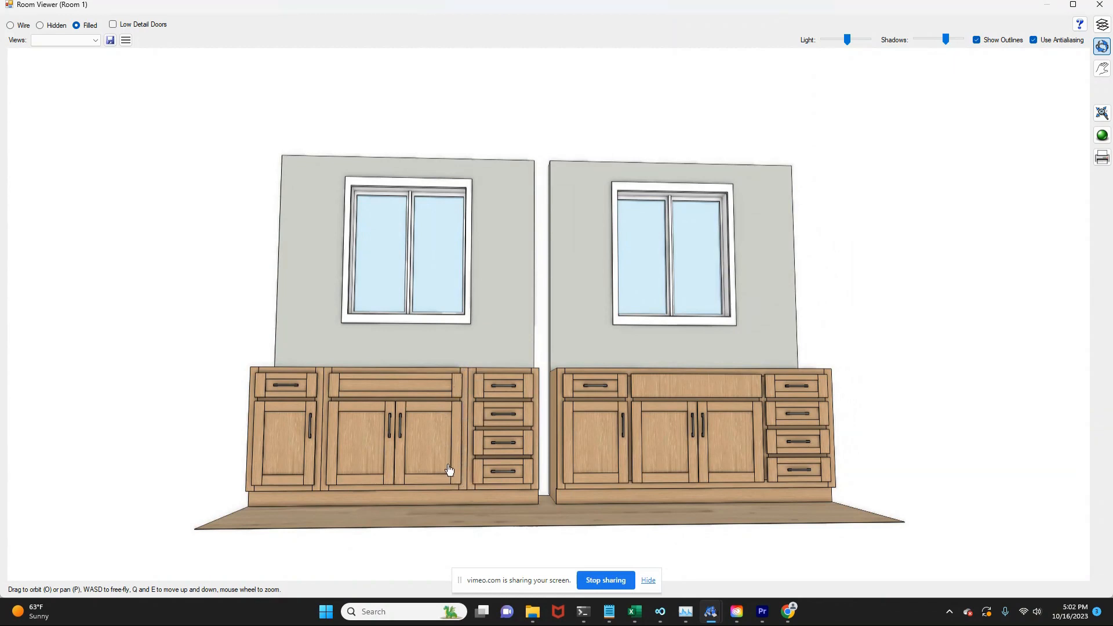
{"action": "mouse_move", "coordinate": [468, 375]}
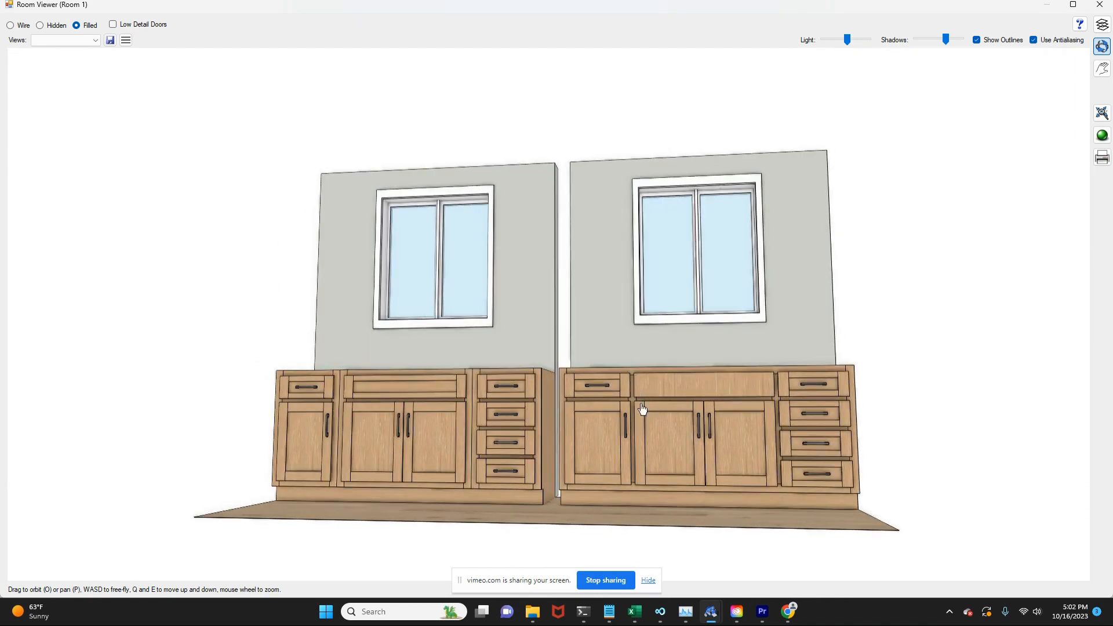
{"action": "mouse_move", "coordinate": [868, 438]}
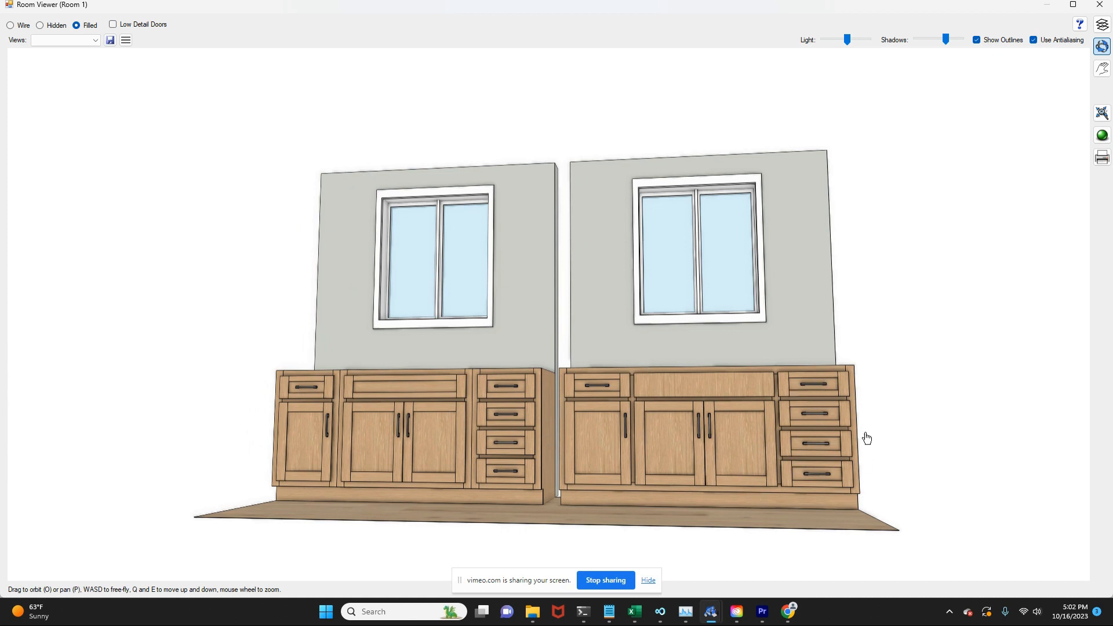
{"action": "mouse_move", "coordinate": [682, 457]}
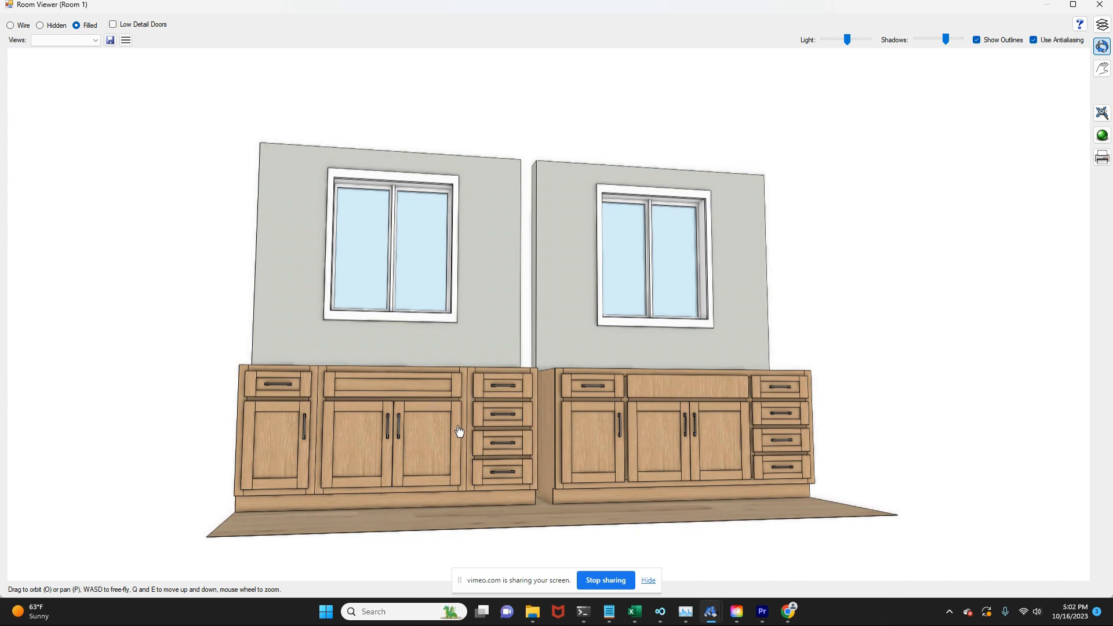
{"action": "mouse_move", "coordinate": [486, 419]}
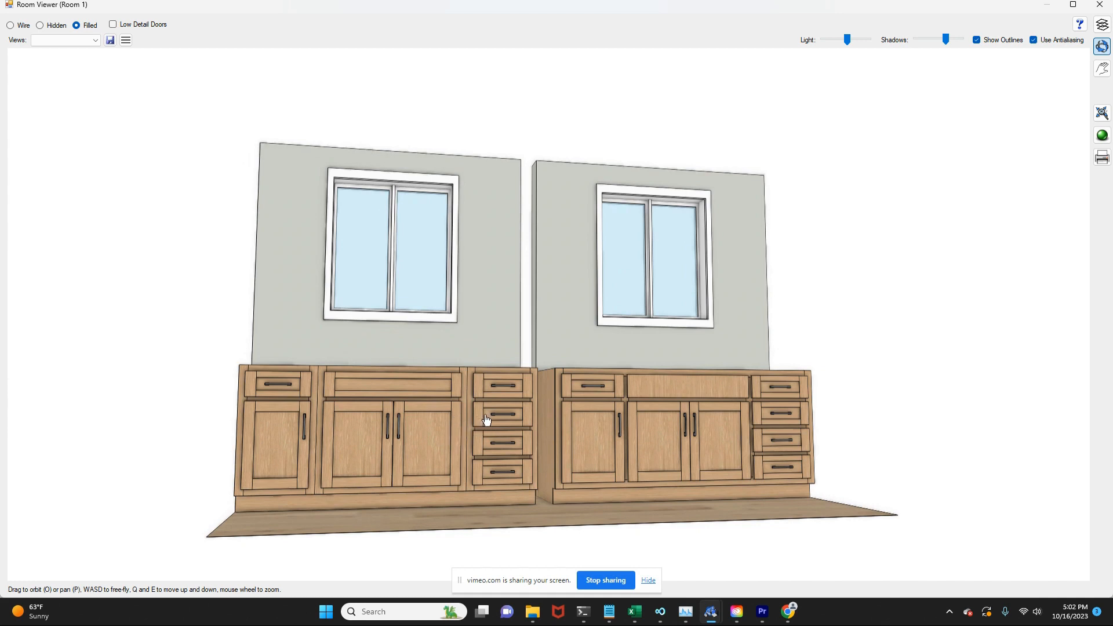
{"action": "mouse_move", "coordinate": [598, 447]}
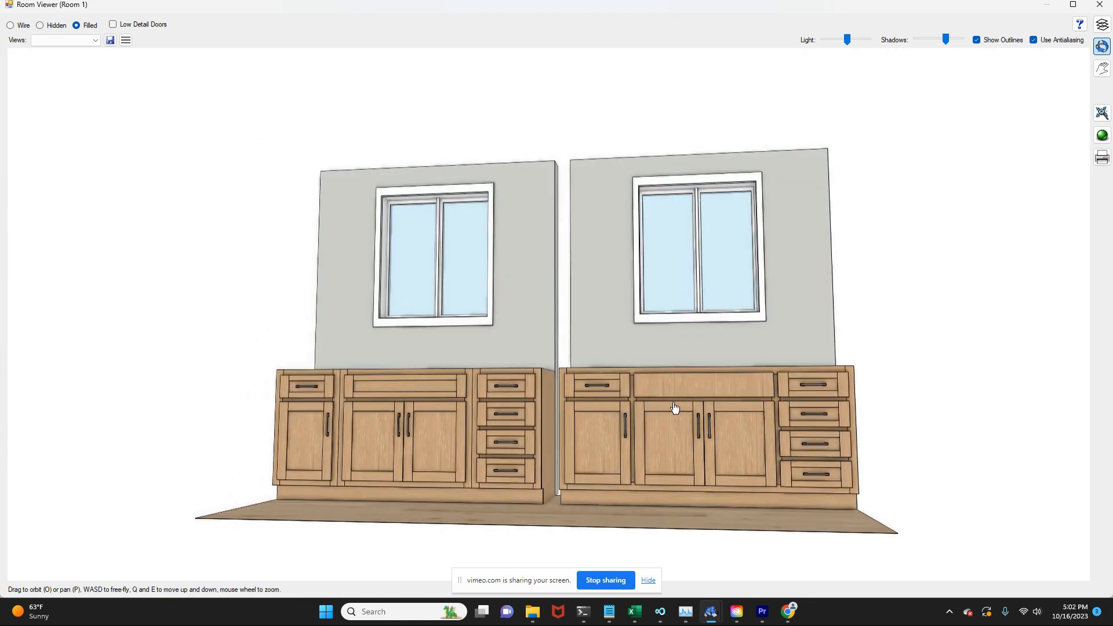
{"action": "mouse_move", "coordinate": [697, 485]}
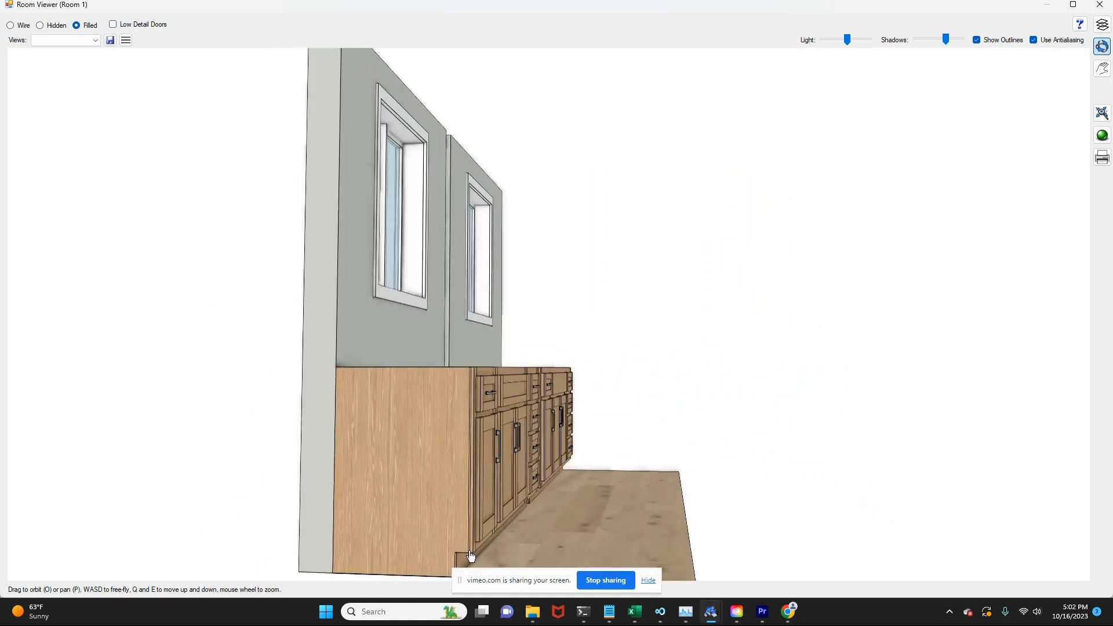
{"action": "mouse_move", "coordinate": [427, 429]}
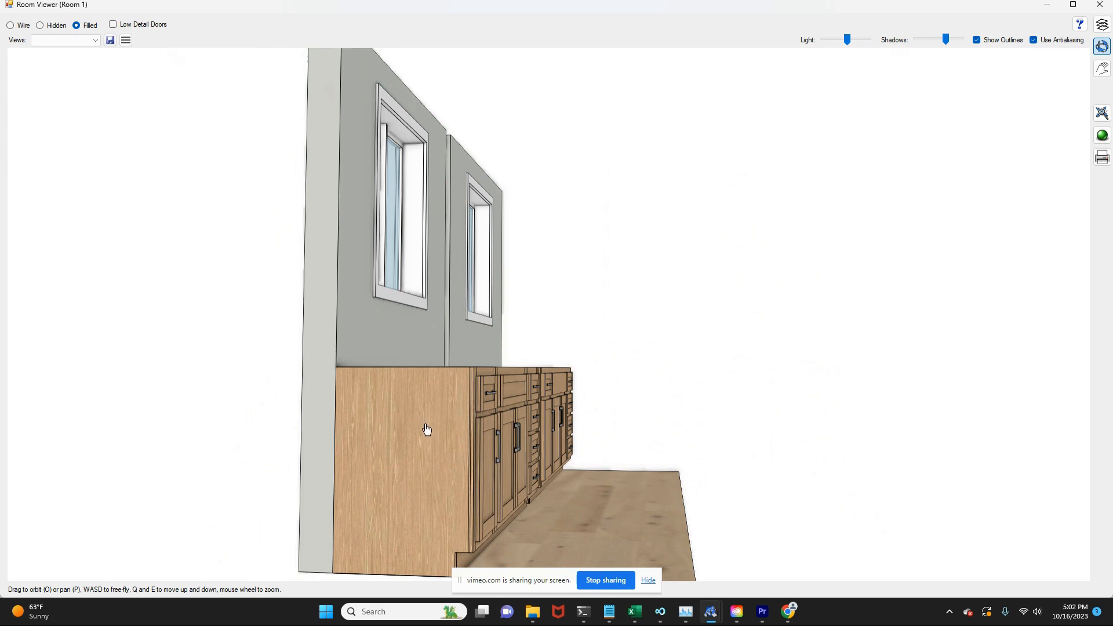
{"action": "mouse_move", "coordinate": [472, 495]}
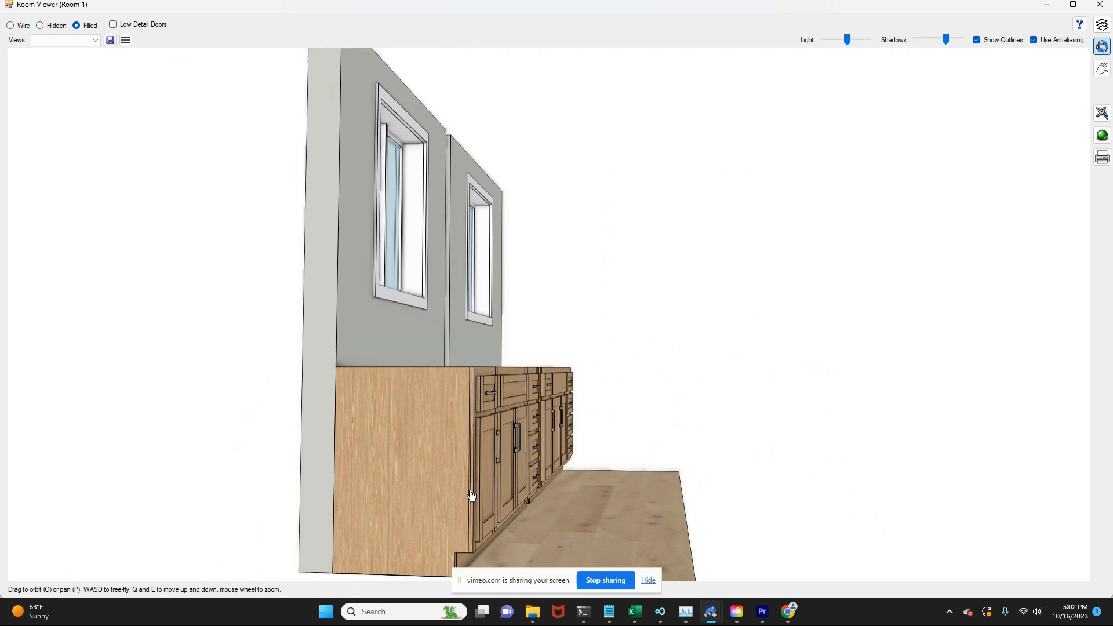
{"action": "mouse_move", "coordinate": [458, 568]}
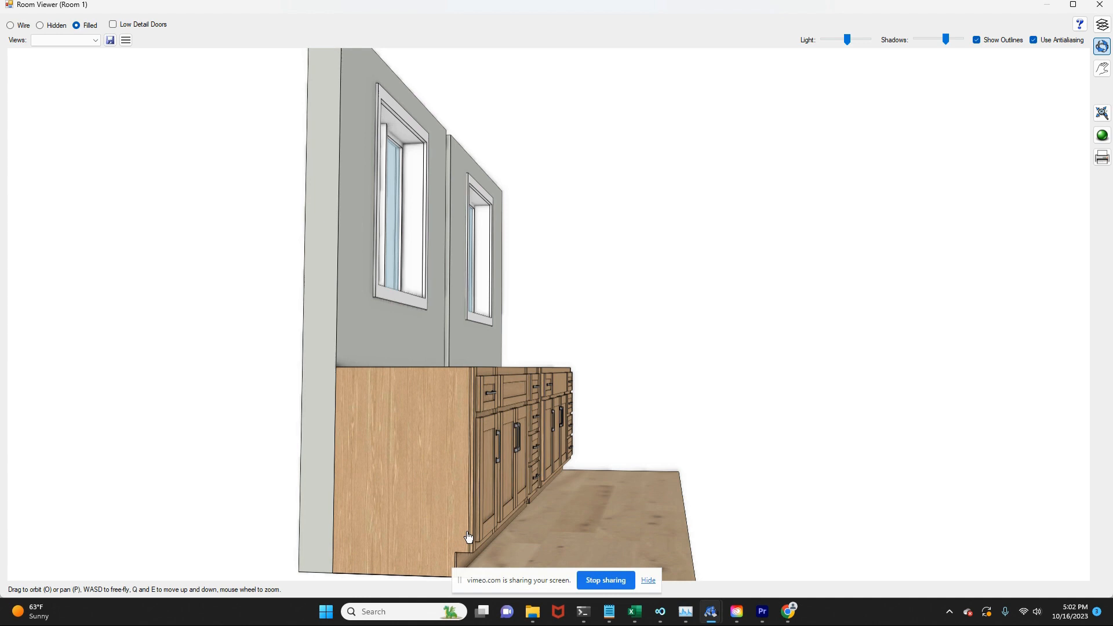
{"action": "mouse_move", "coordinate": [474, 533]}
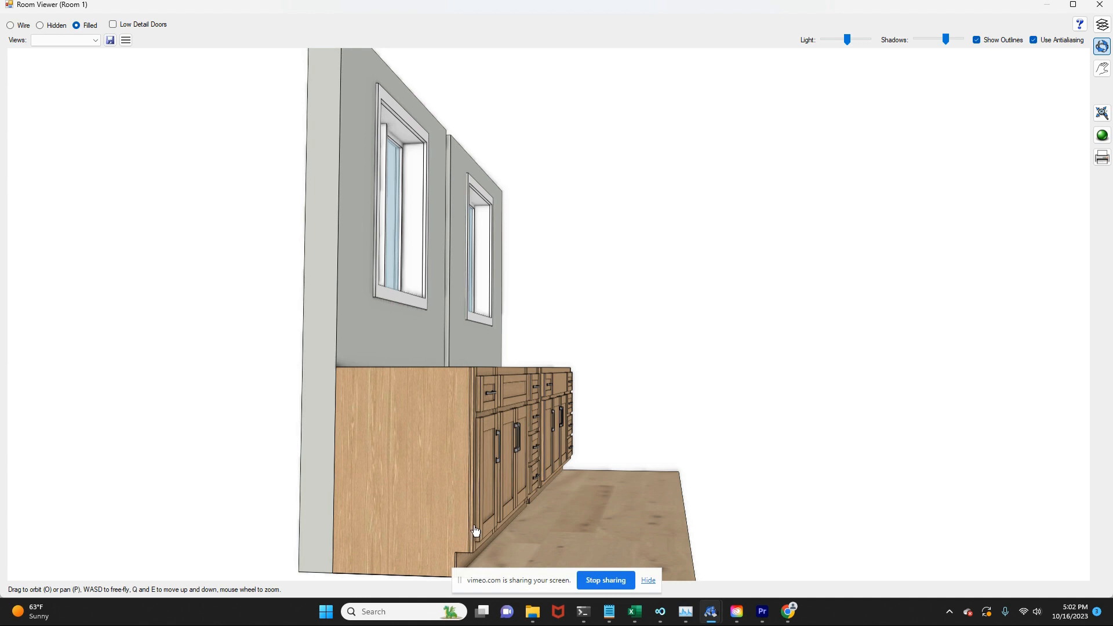
{"action": "mouse_move", "coordinate": [469, 512]}
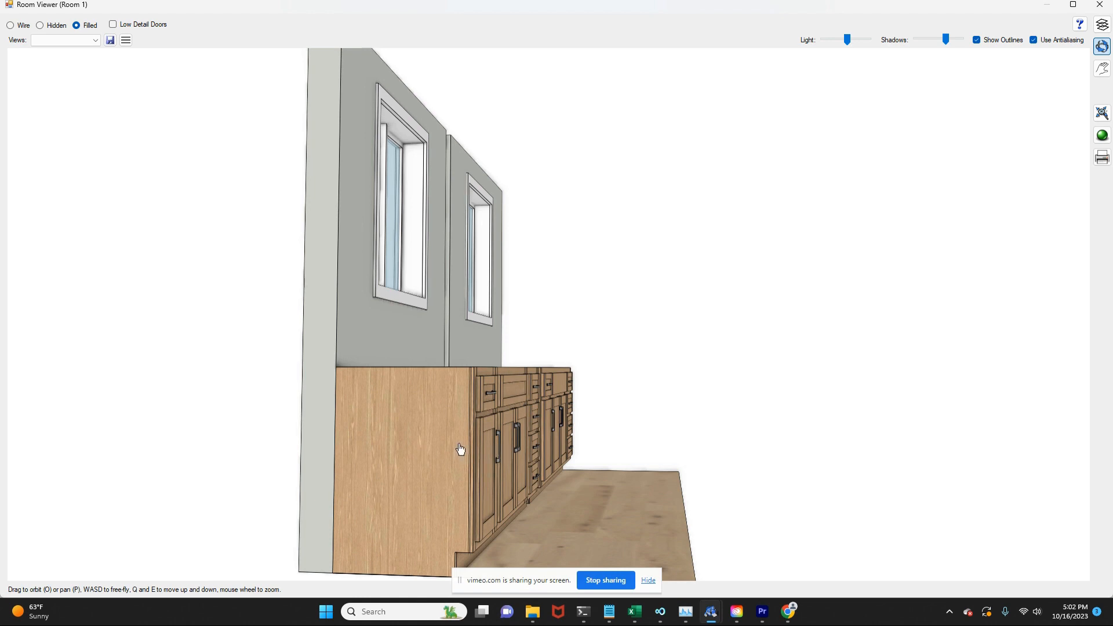
{"action": "mouse_move", "coordinate": [444, 469]}
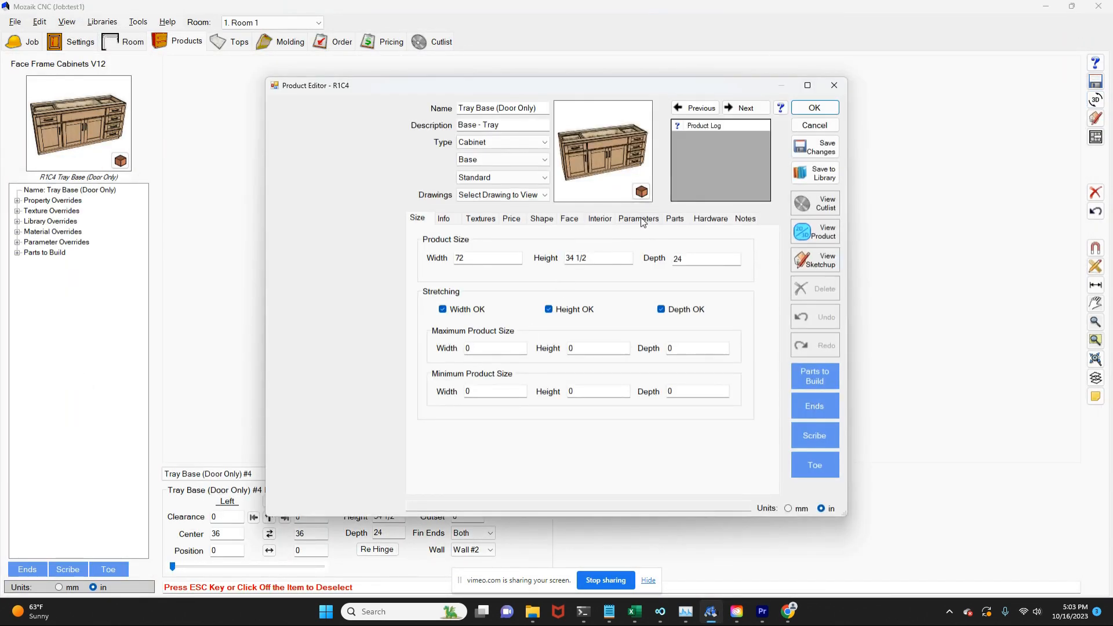
Add the EndMitreFrame parameter override to the tray base and apply the change.
{"action": "left_click", "coordinate": [638, 218]}
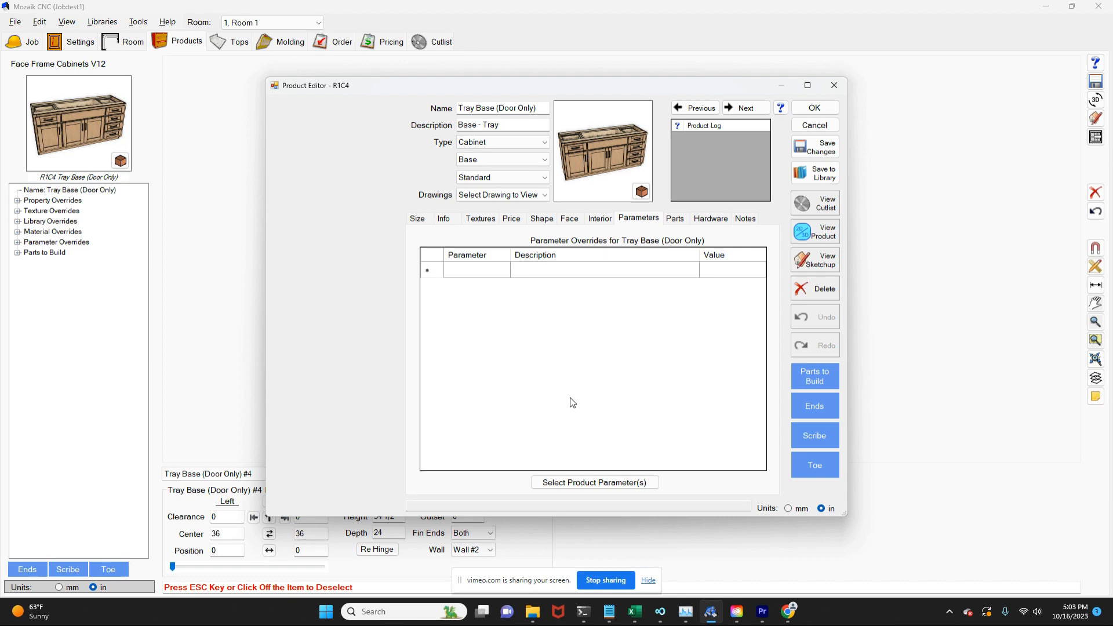
{"action": "left_click", "coordinate": [594, 482]}
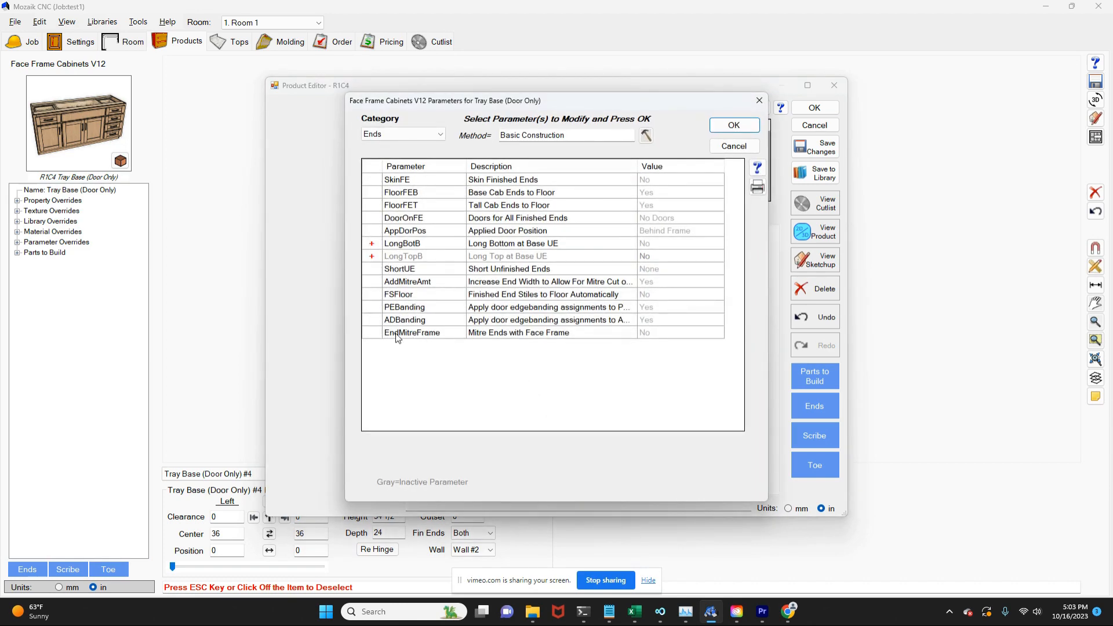
{"action": "left_click", "coordinate": [412, 333]}
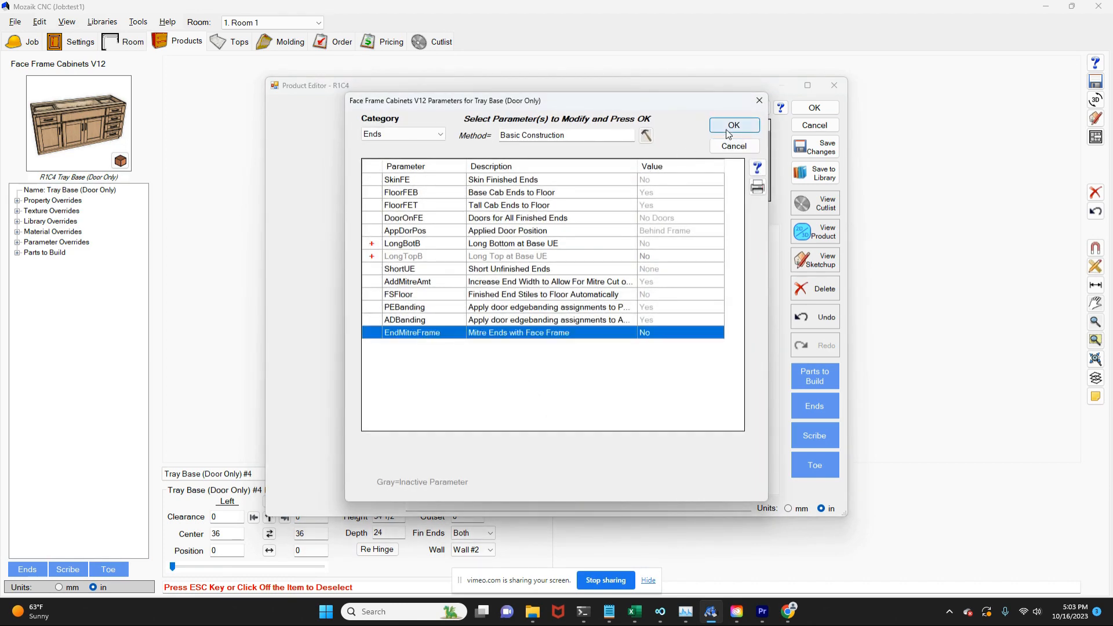
{"action": "left_click", "coordinate": [733, 125]}
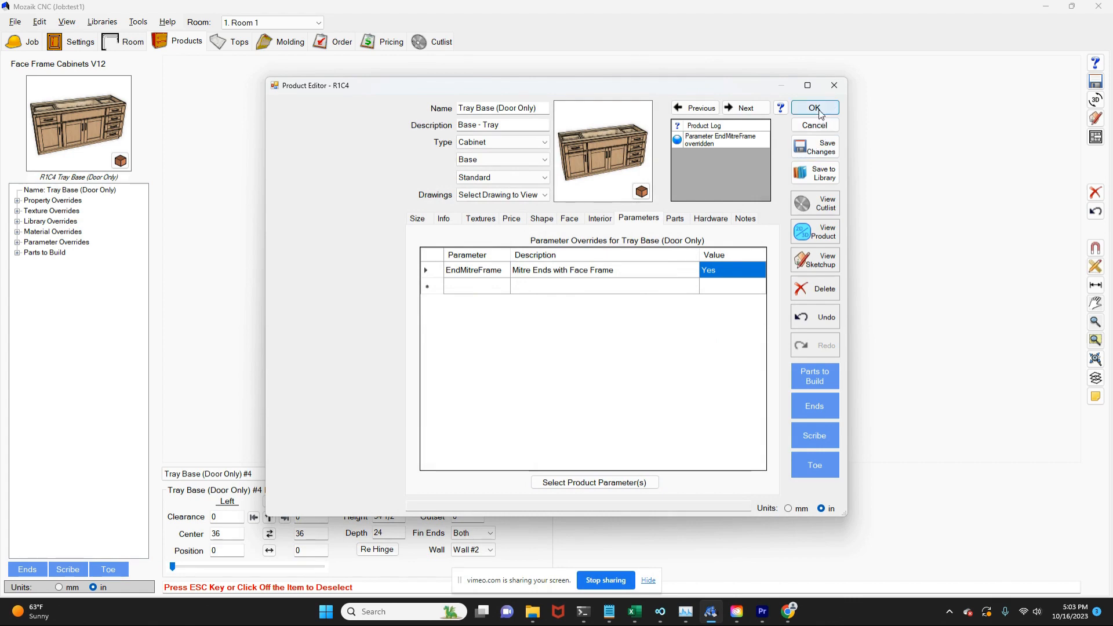
{"action": "left_click", "coordinate": [814, 108]}
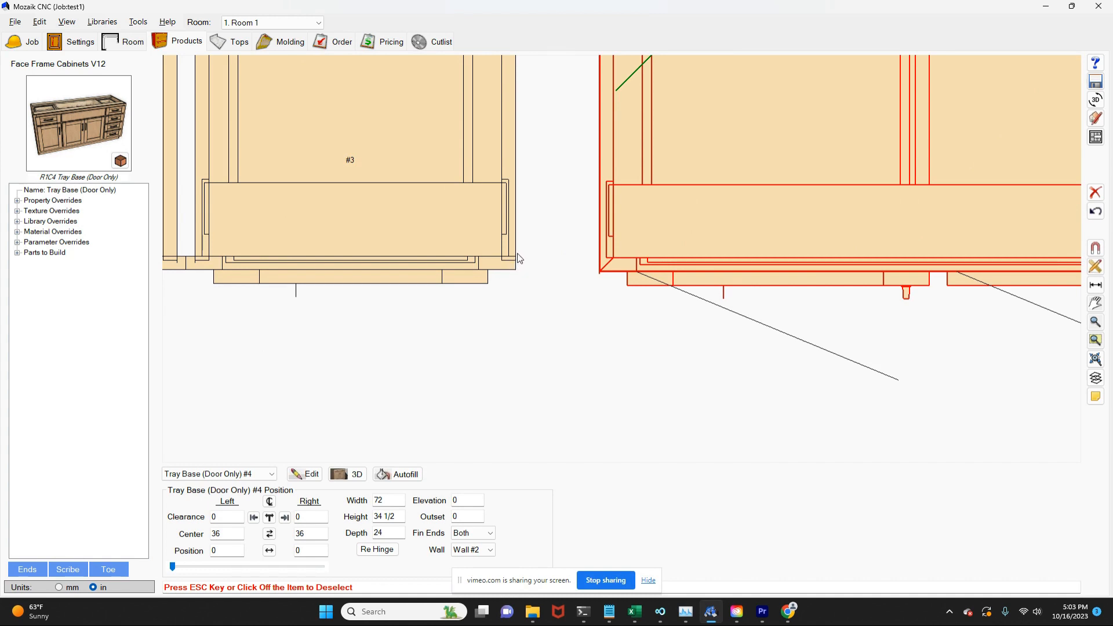
{"action": "mouse_move", "coordinate": [568, 266]}
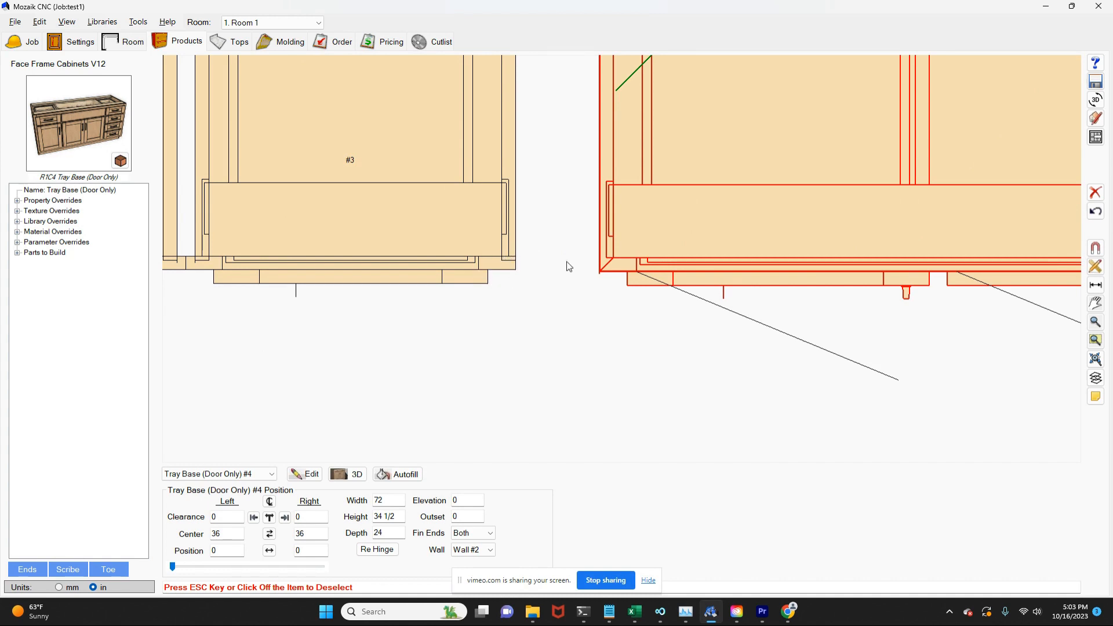
{"action": "mouse_move", "coordinate": [602, 223]}
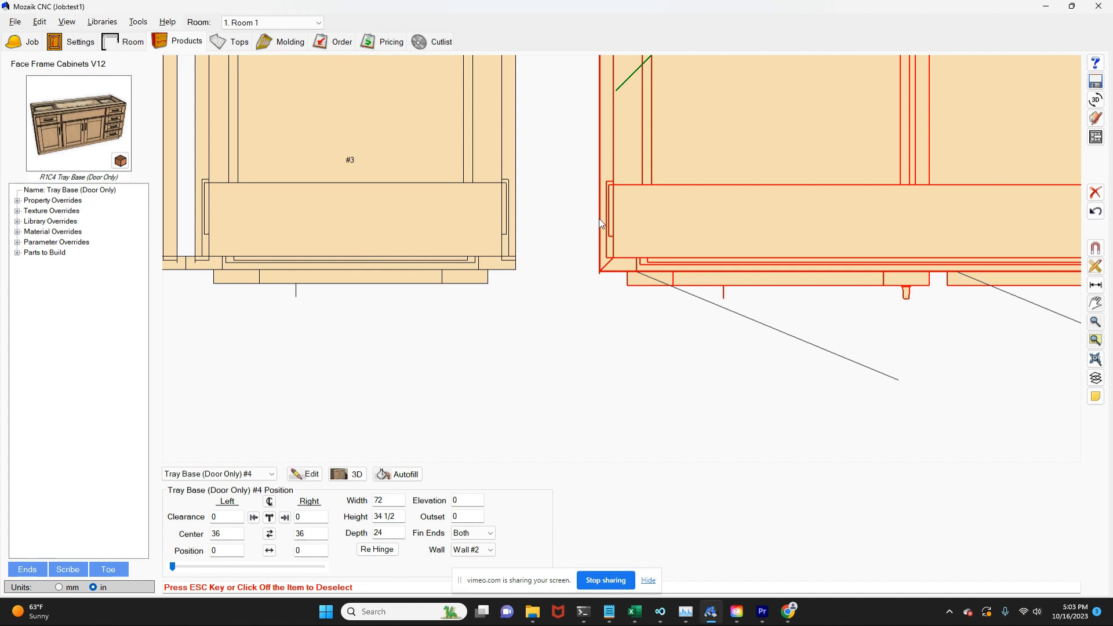
{"action": "mouse_move", "coordinate": [640, 273]}
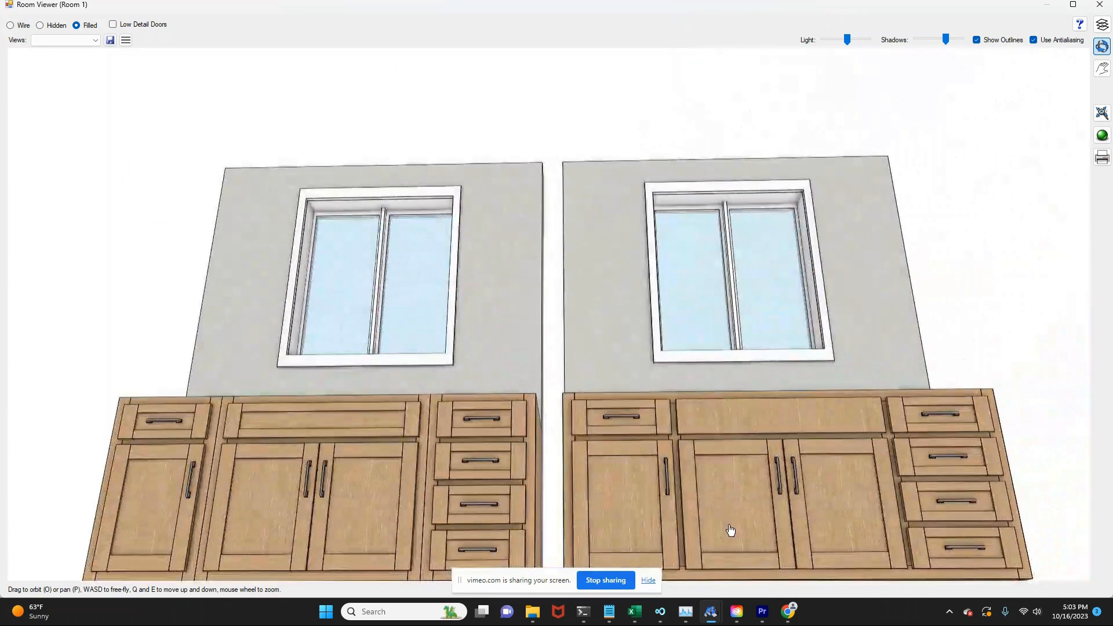
Zoom the 3D room view to frame the tray base cabinet beside the three-cabinet run.
{"action": "scroll", "scroll_direction": "down", "scroll_amount": 3}
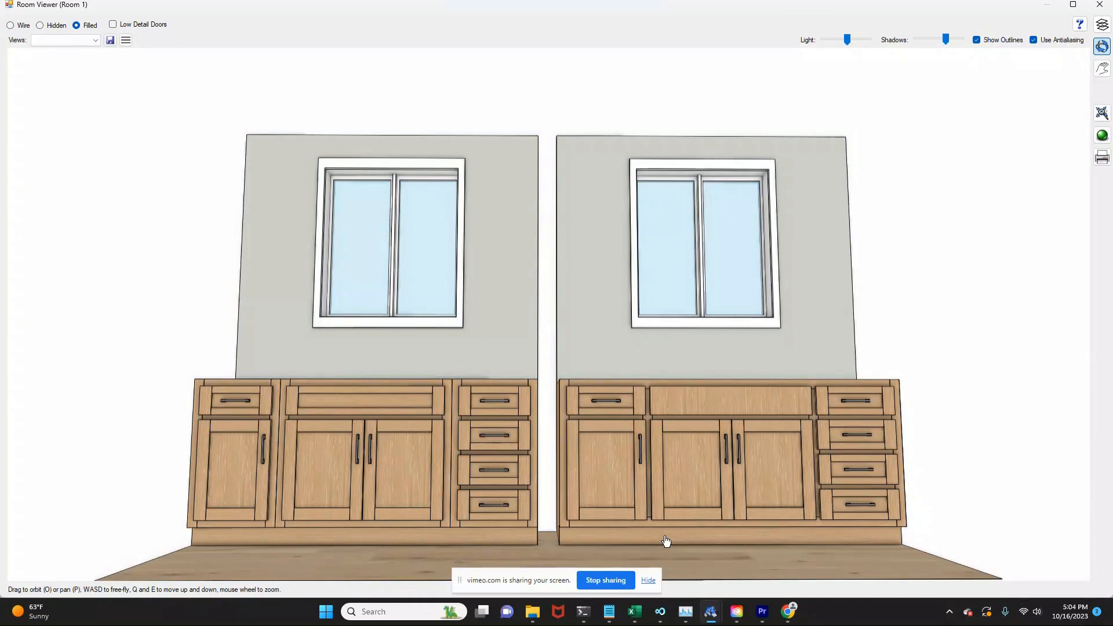
{"action": "mouse_move", "coordinate": [640, 533]}
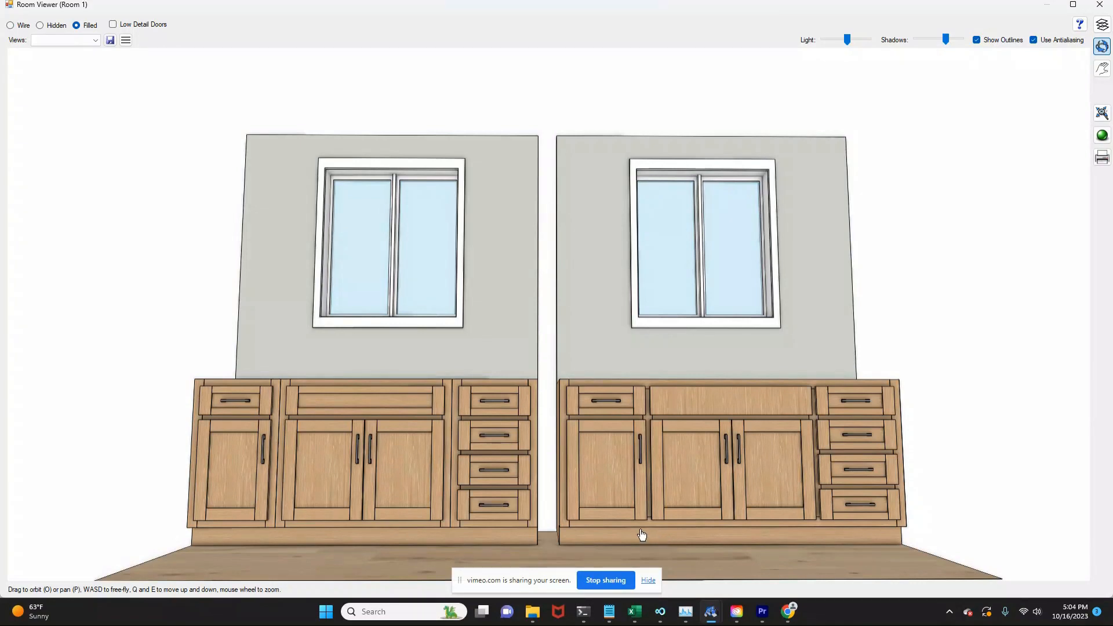